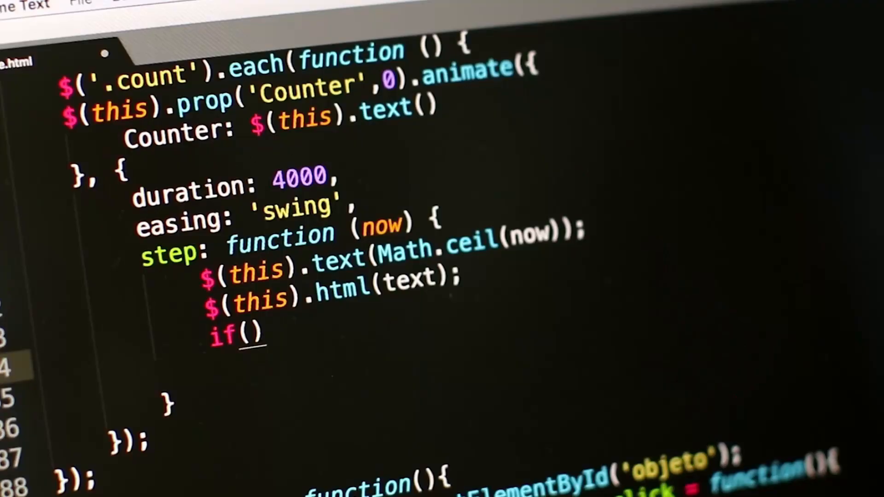
pyautogui.write('initi')
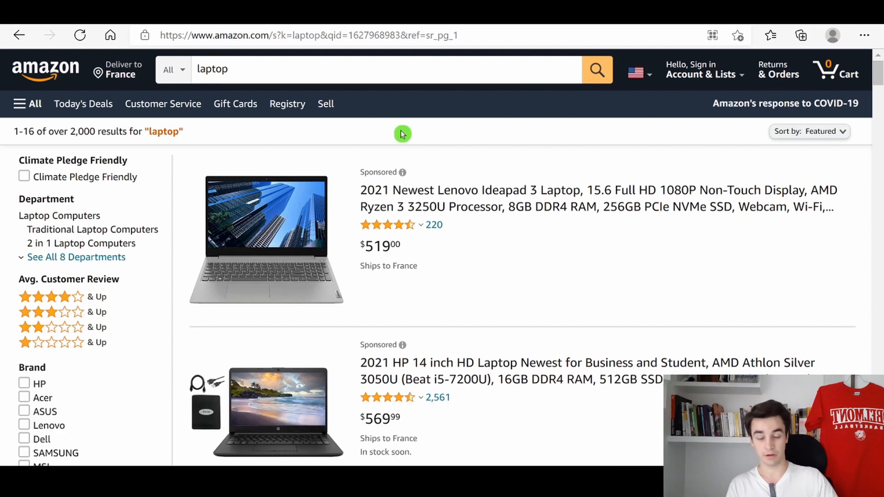
pyautogui.click(308, 35)
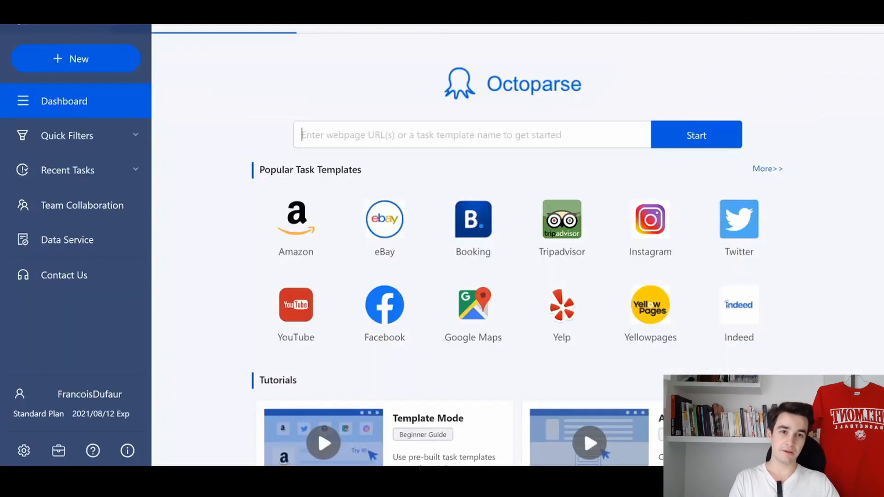
pyautogui.write('https://www.amazon.com/s?k=laptop&qid=1627968983&ref=sr_pg_1')
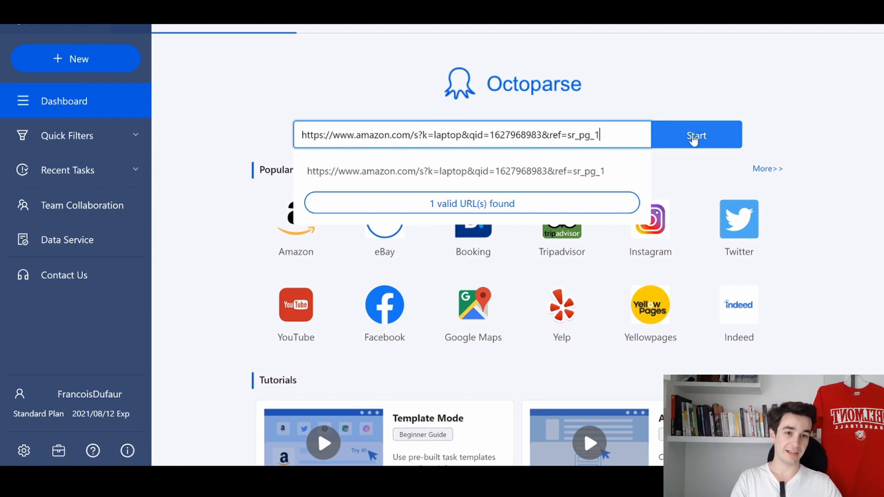
pyautogui.click(695, 135)
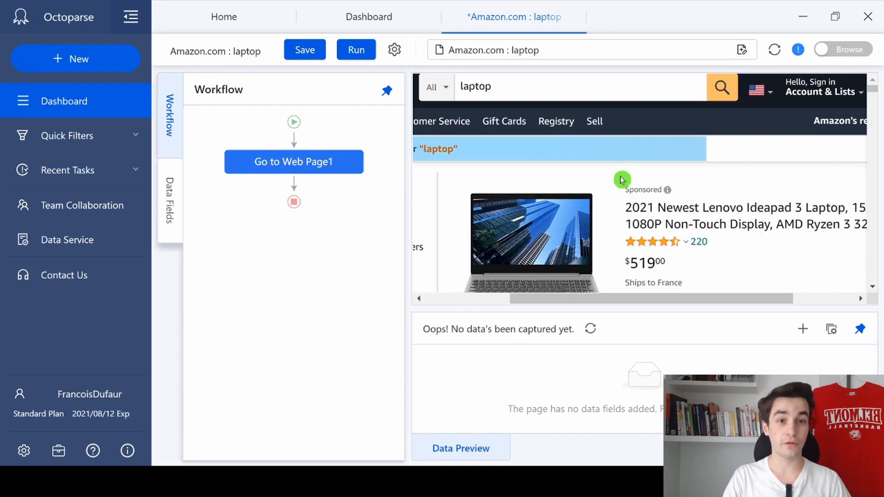
# Add a 'Loop click single URL' pagination loop on the Next link with a 10-second AJAX timeout
pyautogui.scroll(-3)
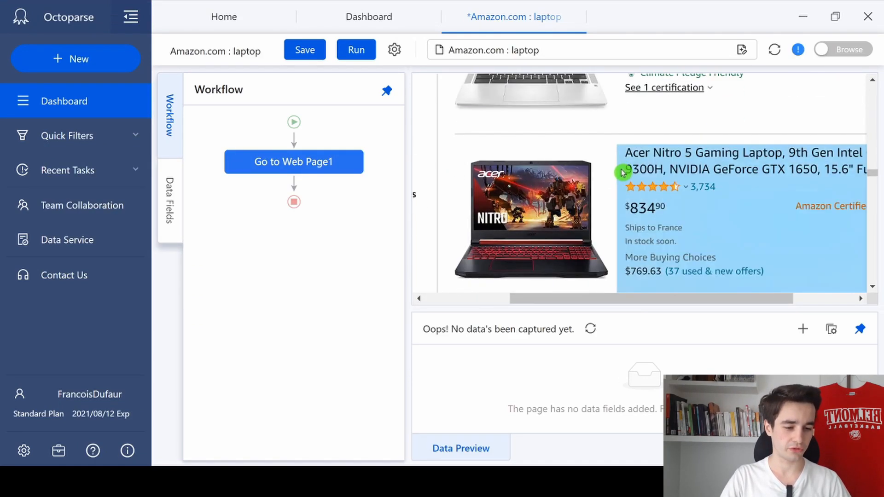
pyautogui.scroll(-3)
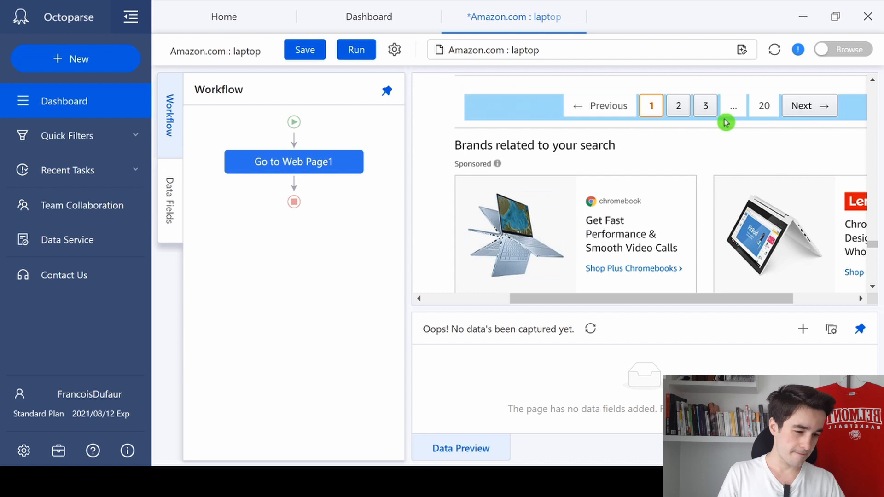
pyautogui.moveTo(809, 106)
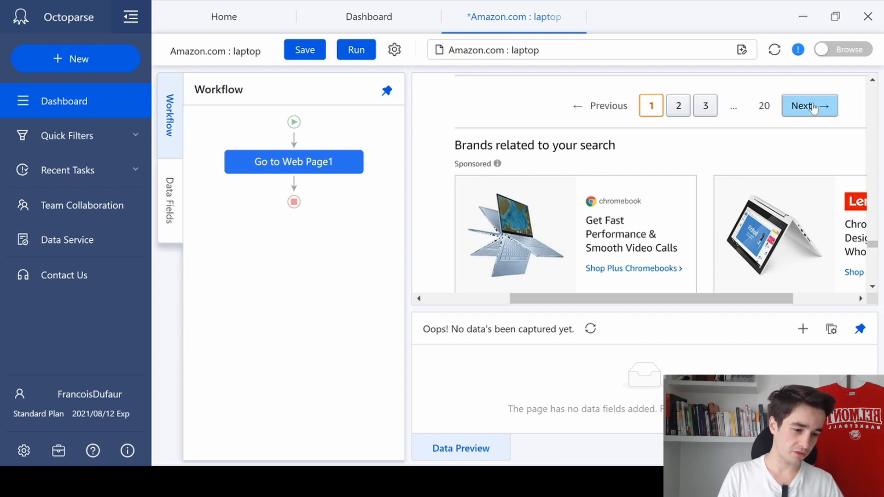
pyautogui.moveTo(809, 107)
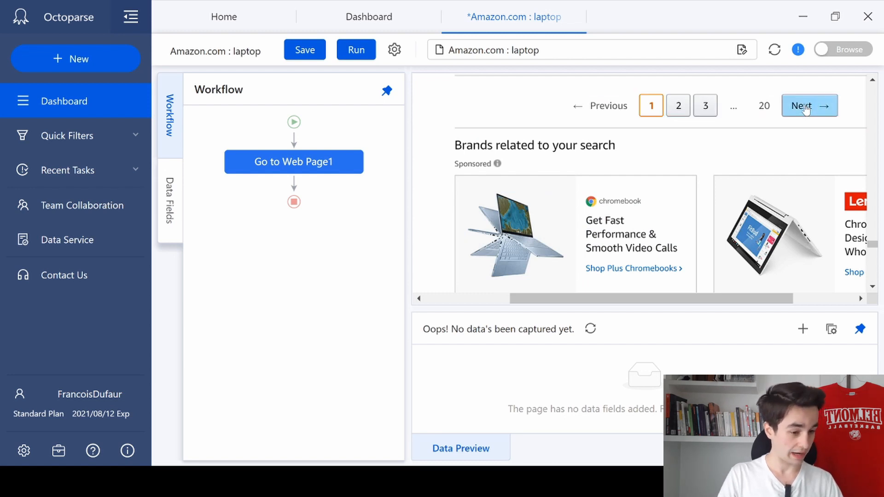
pyautogui.click(808, 106)
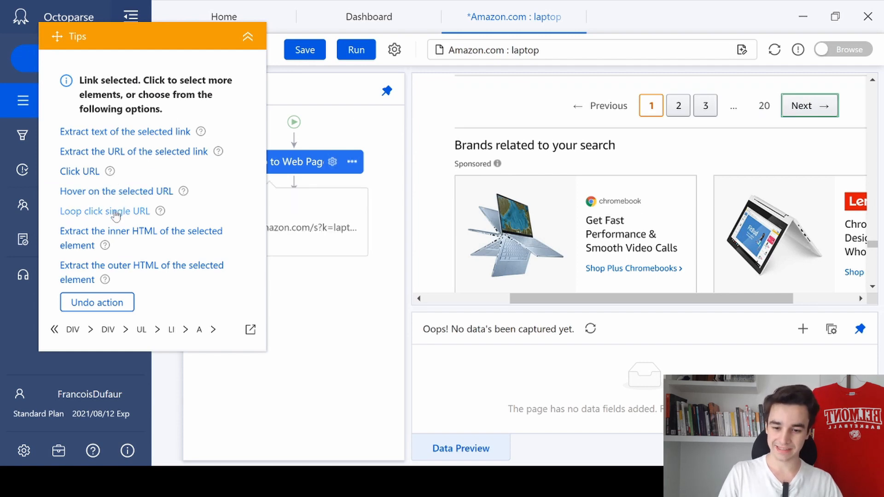
pyautogui.click(105, 210)
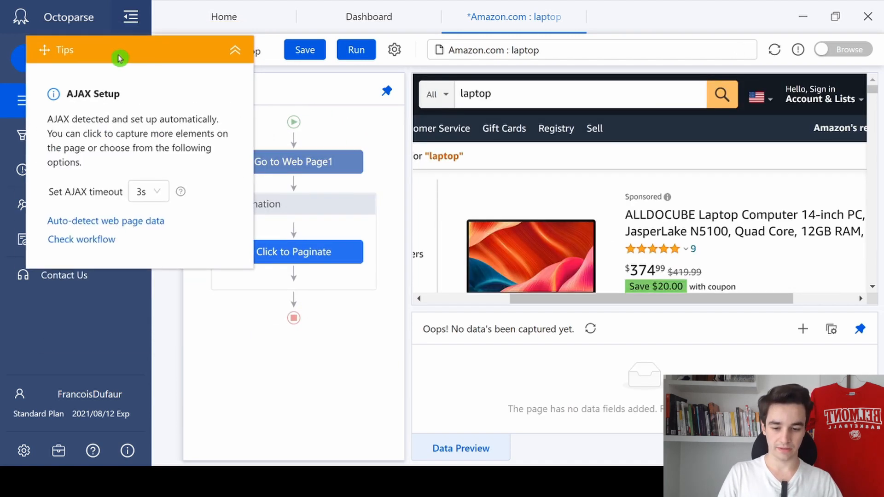
pyautogui.click(562, 206)
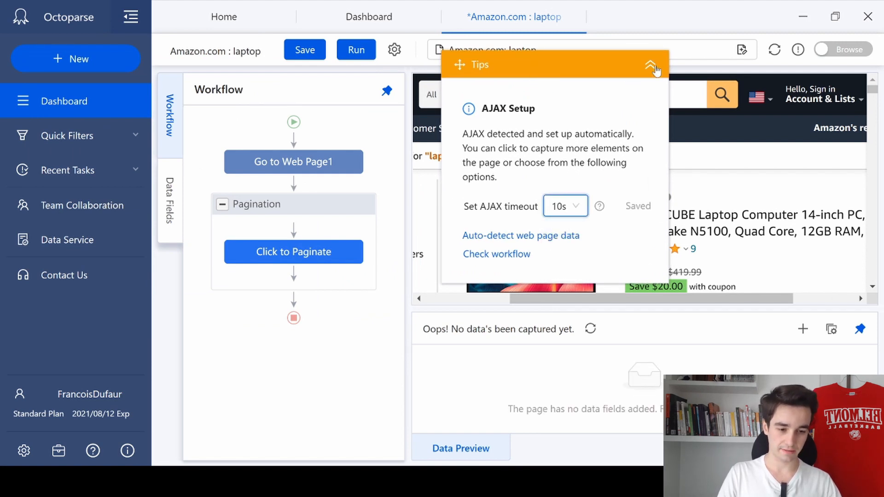
pyautogui.click(654, 64)
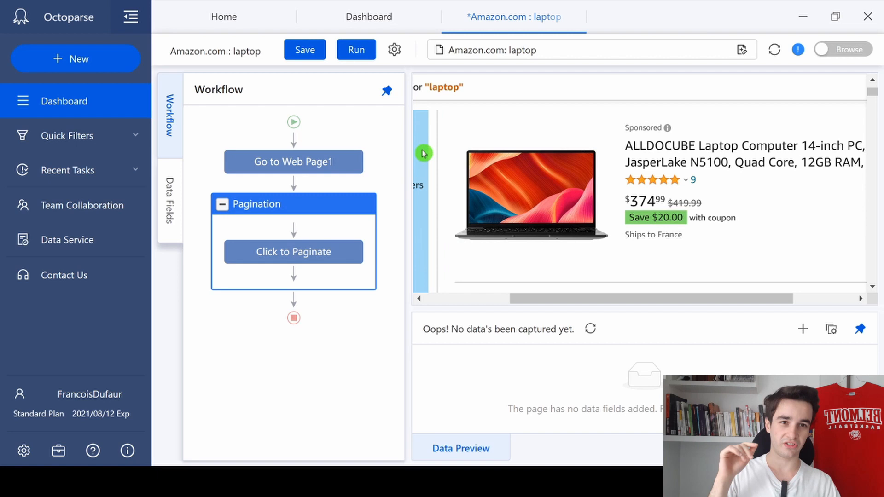
pyautogui.moveTo(722, 127)
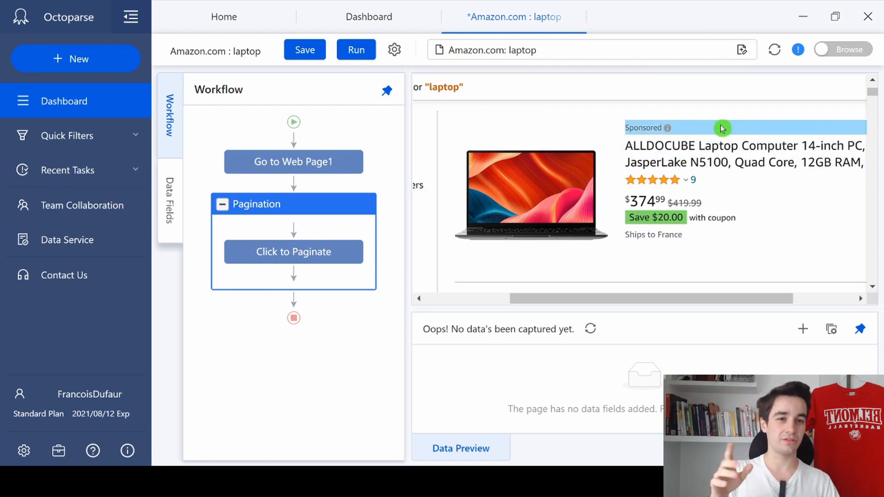
pyautogui.moveTo(686, 133)
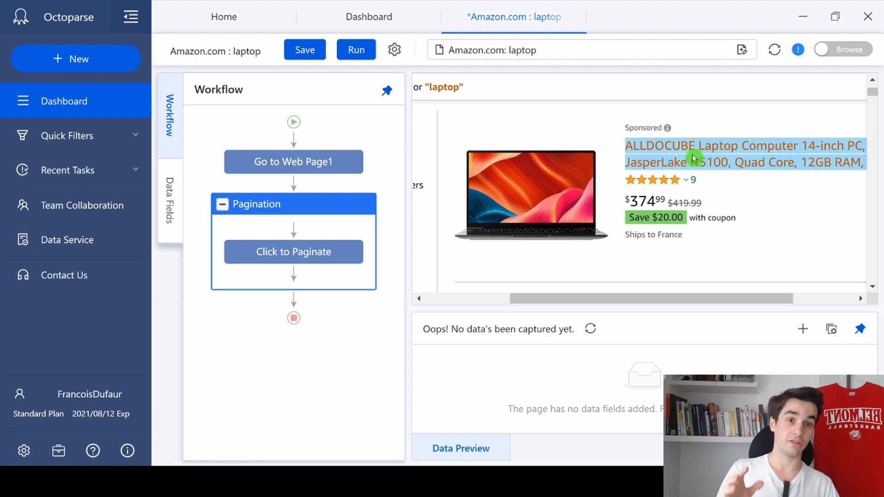
# Select the ASUS TUF Dash 15 listing block and all similar blocks, extracting text from 16 listings
pyautogui.scroll(3)
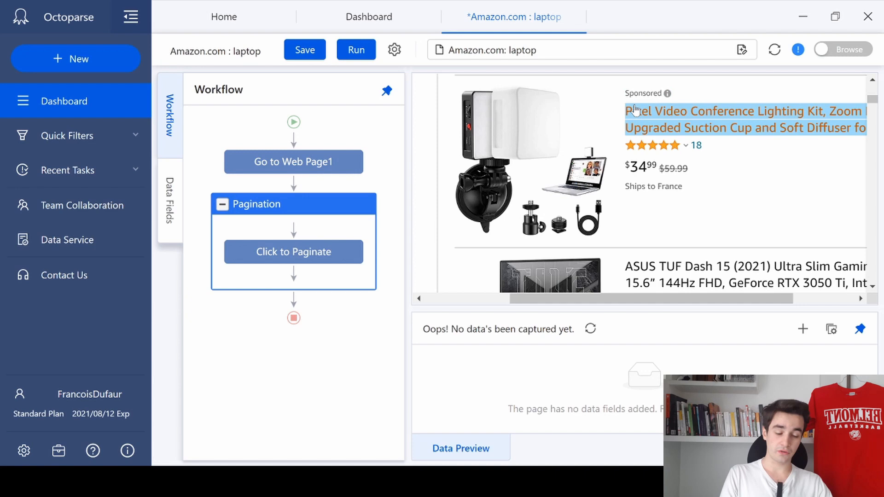
pyautogui.scroll(3)
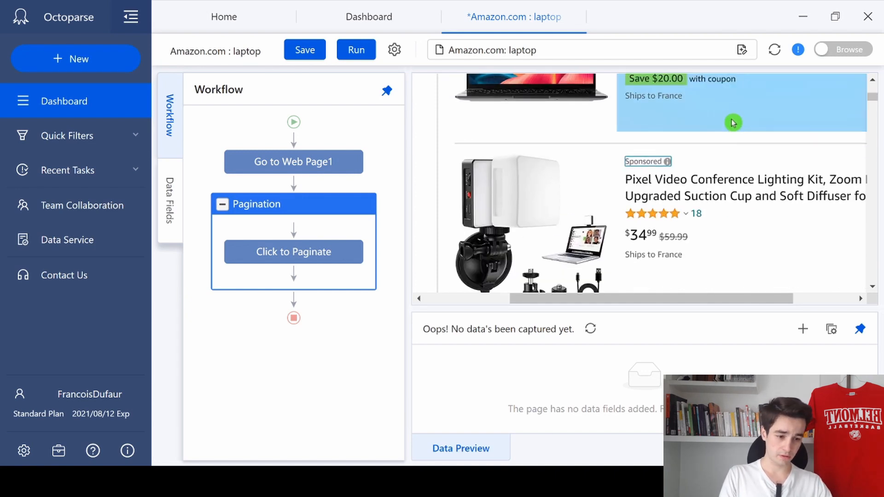
pyautogui.scroll(-3)
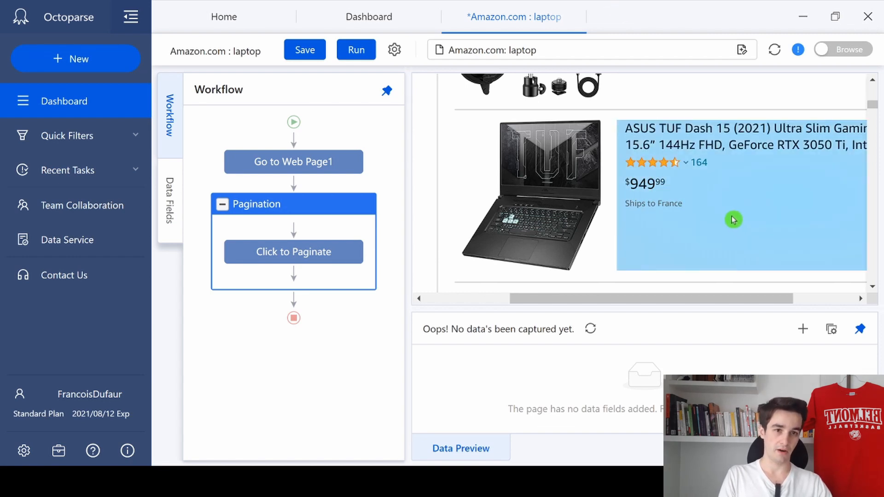
pyautogui.click(733, 220)
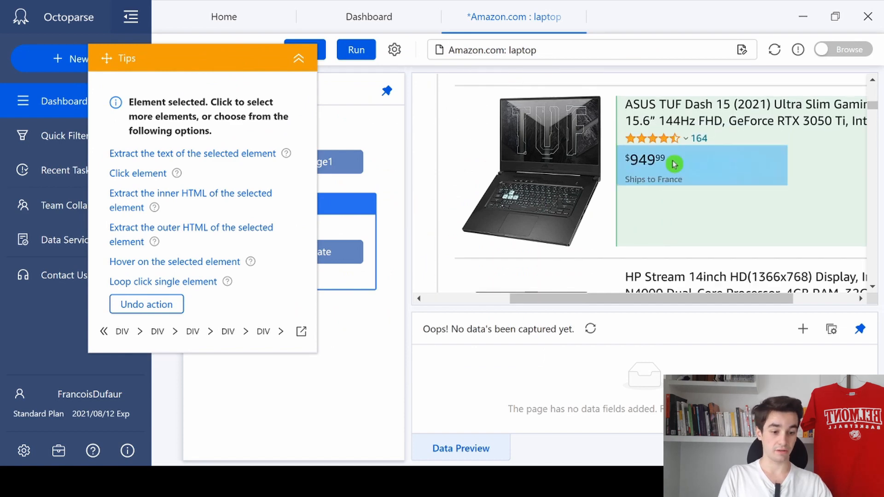
pyautogui.scroll(-3)
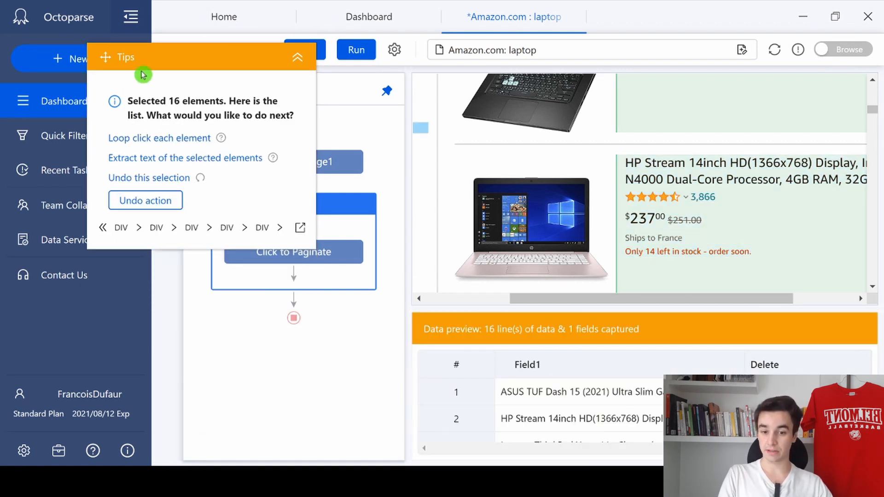
pyautogui.moveTo(143, 75)
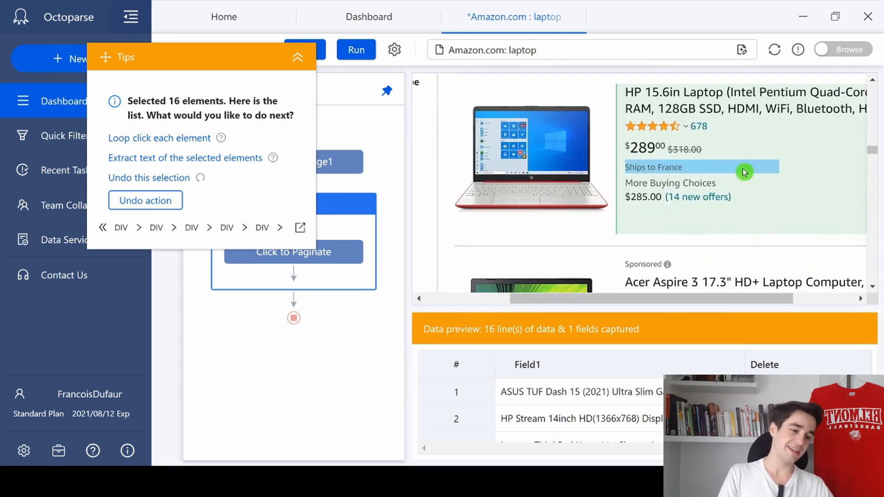
pyautogui.scroll(-3)
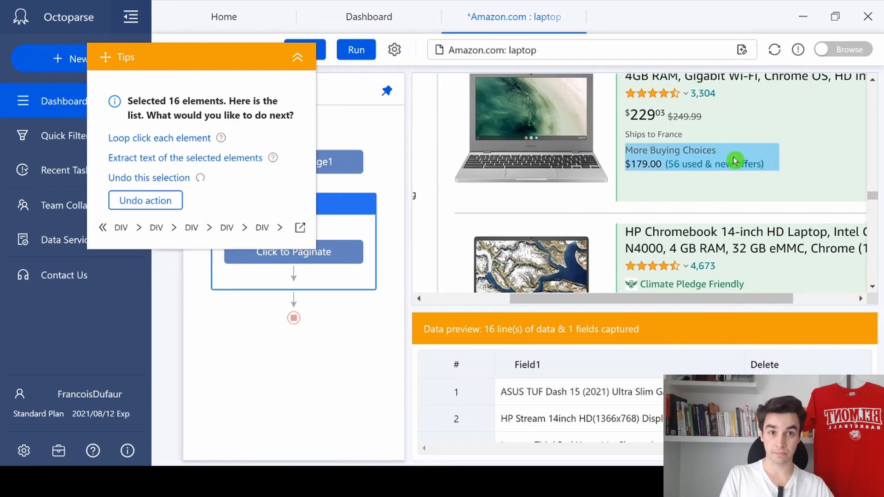
pyautogui.moveTo(721, 127)
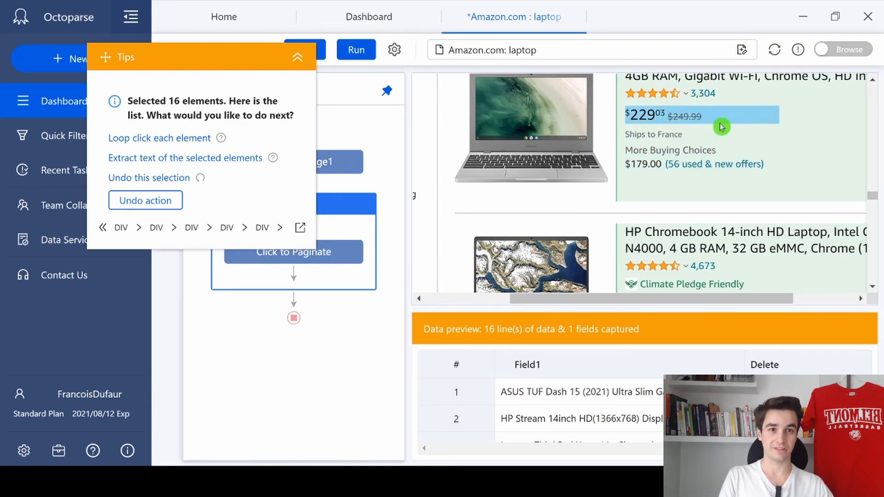
pyautogui.scroll(-3)
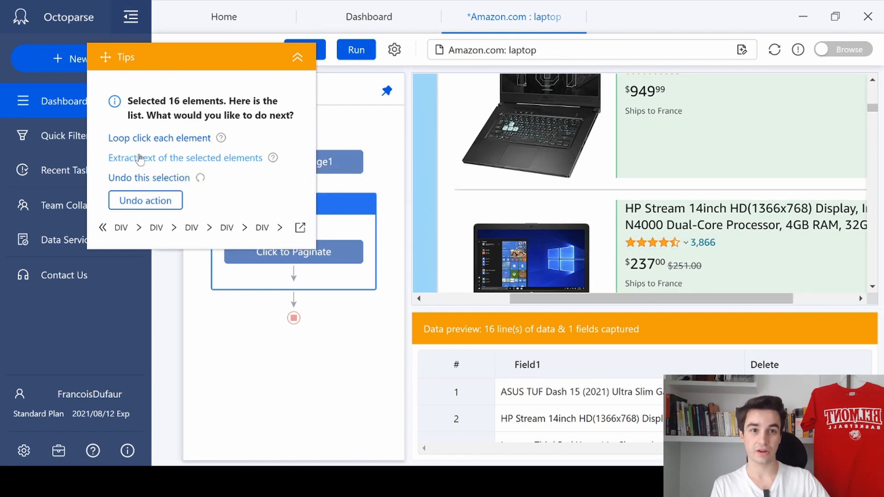
pyautogui.click(185, 158)
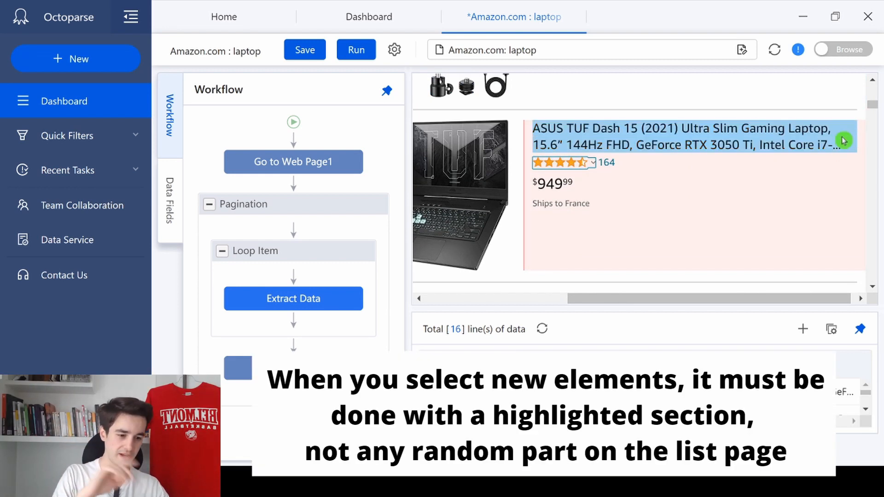
# Extract each listing's product title and star rating as new data fields
pyautogui.click(681, 136)
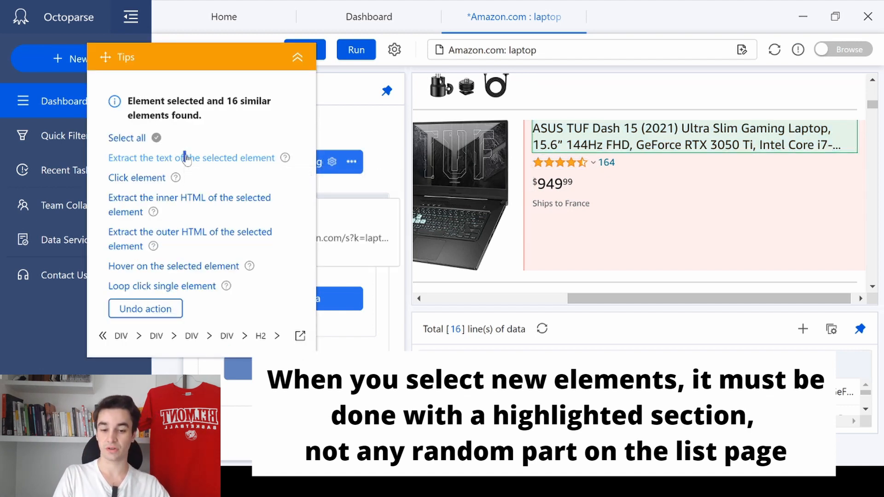
pyautogui.click(191, 158)
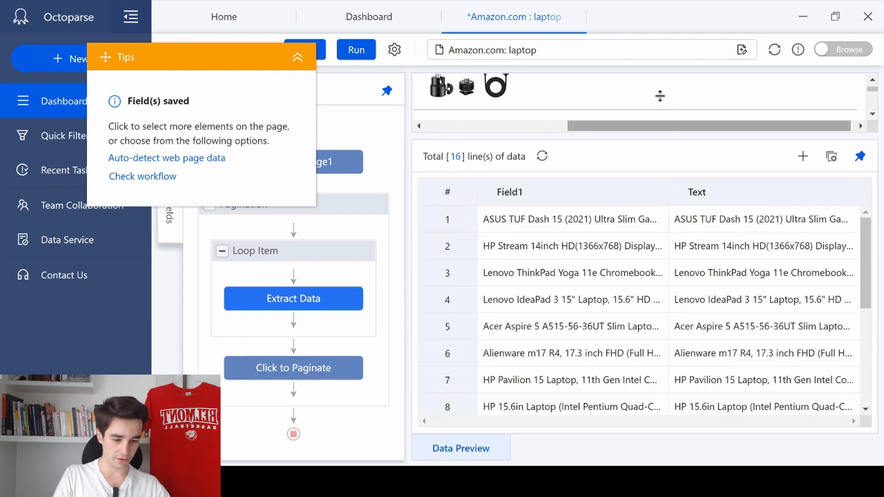
pyautogui.scroll(-3)
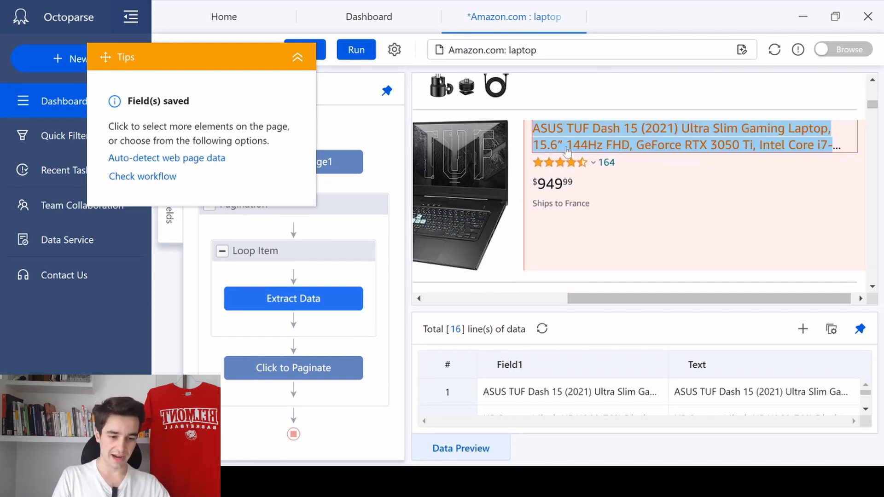
pyautogui.click(558, 162)
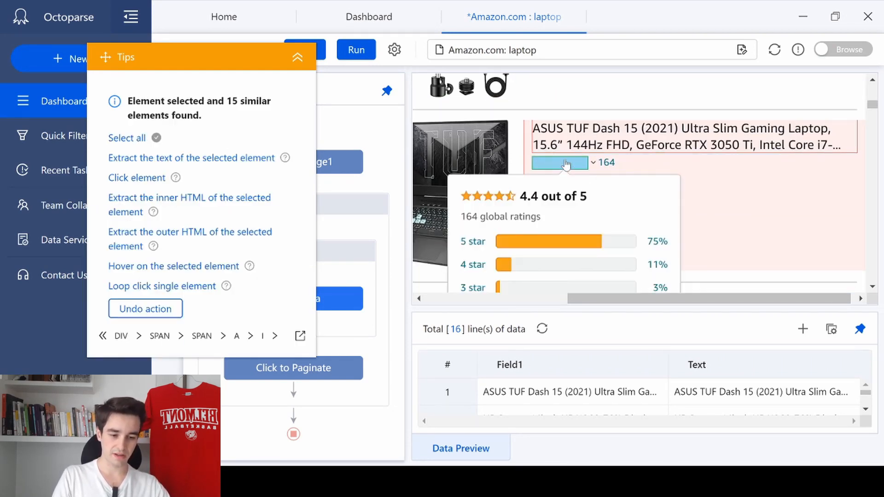
pyautogui.click(191, 158)
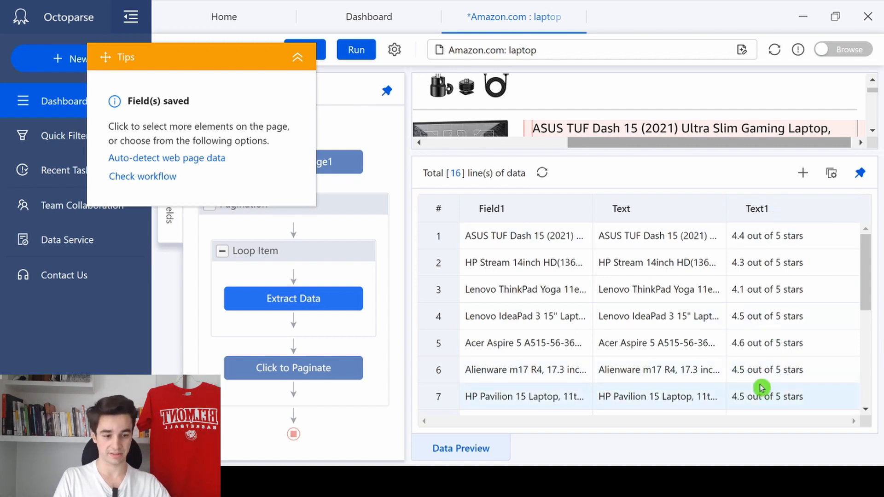
pyautogui.moveTo(756, 264)
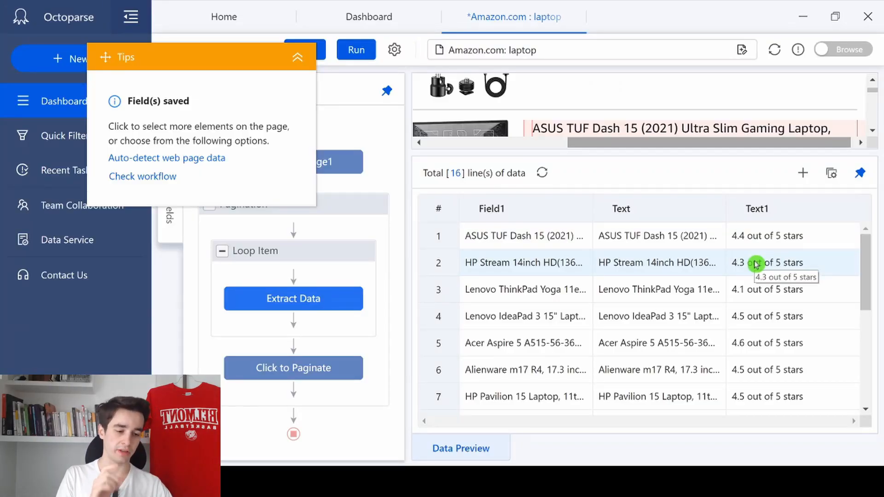
pyautogui.moveTo(795, 232)
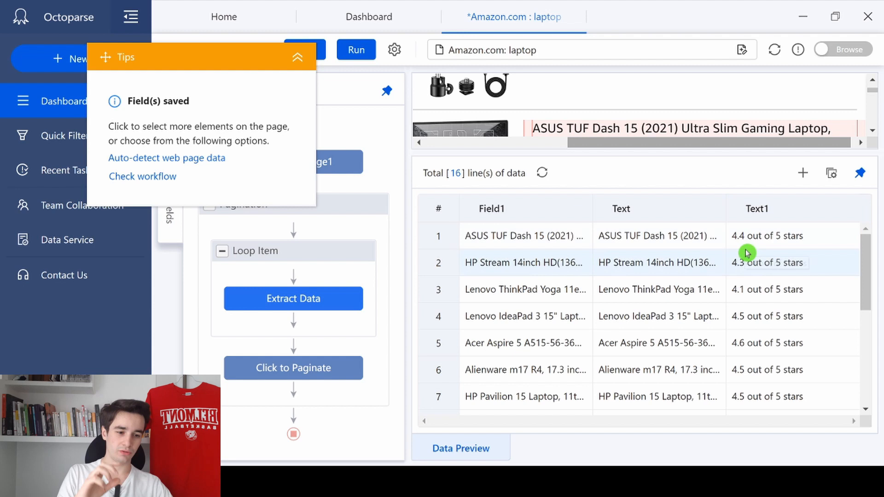
pyautogui.moveTo(758, 240)
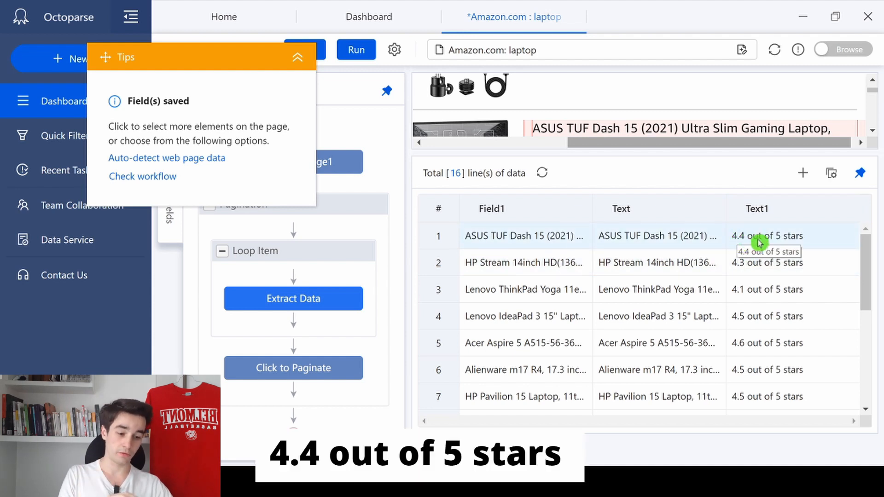
pyautogui.moveTo(795, 232)
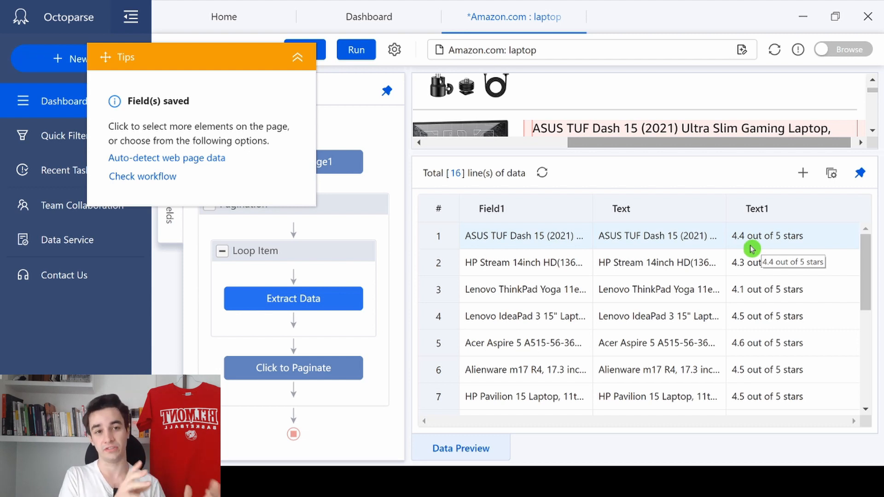
pyautogui.moveTo(847, 209)
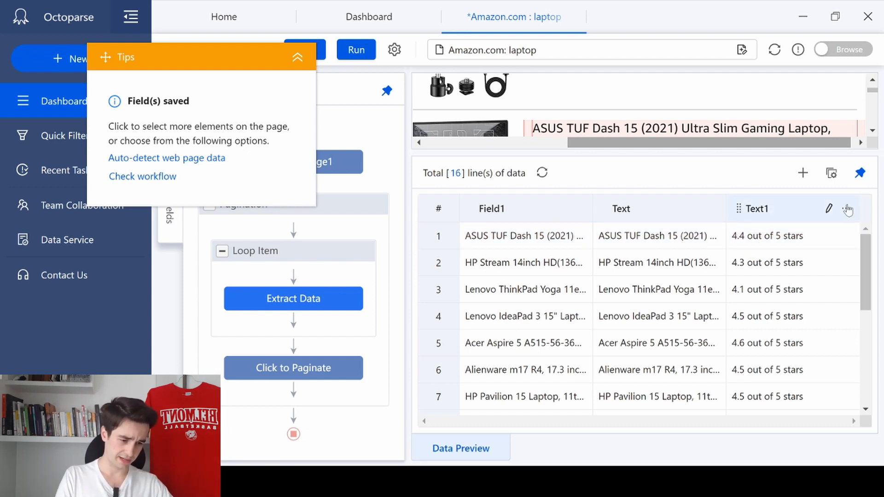
# Apply a Replace with Regular Expression cleaning step to the Text1 rating column, leaving numbers like 4.4
pyautogui.click(848, 208)
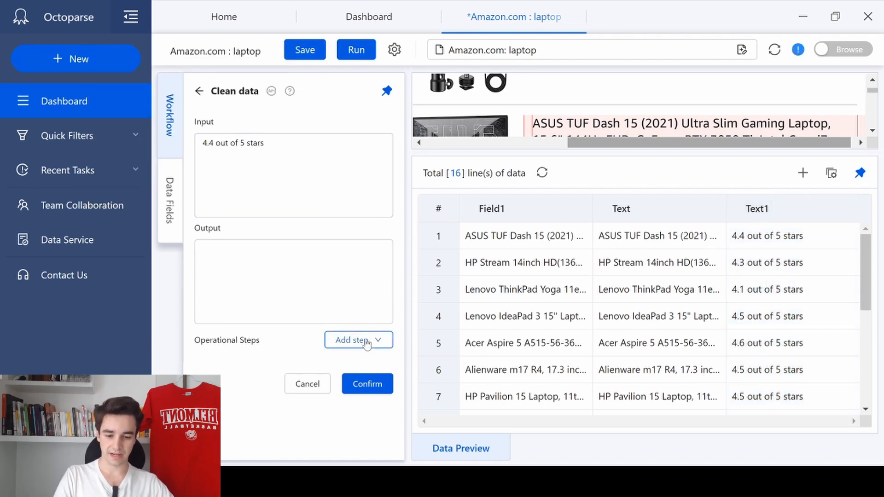
pyautogui.click(354, 340)
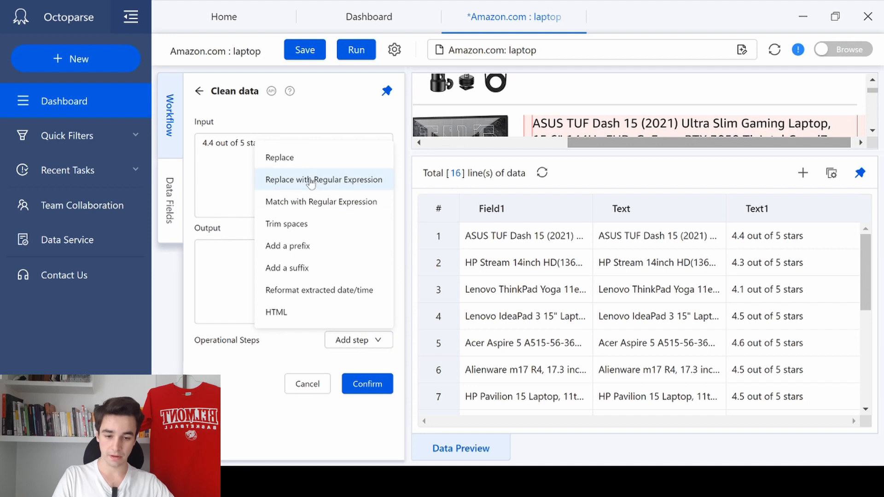
pyautogui.click(324, 179)
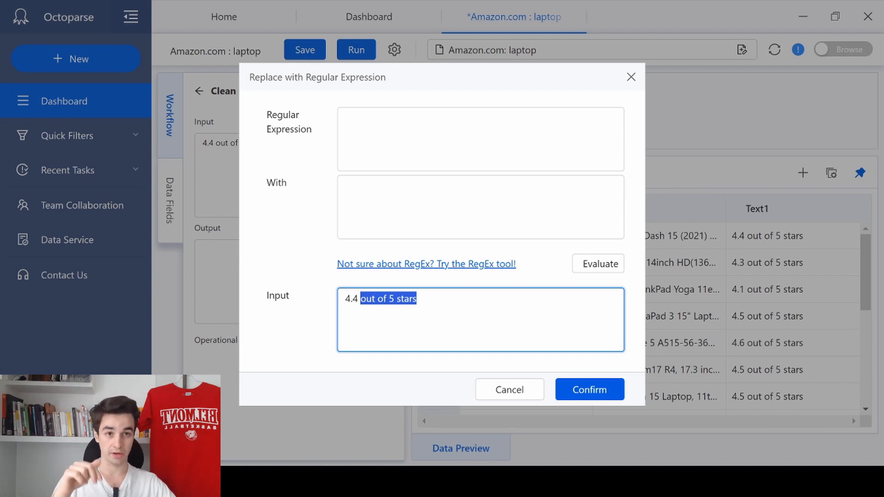
pyautogui.click(480, 138)
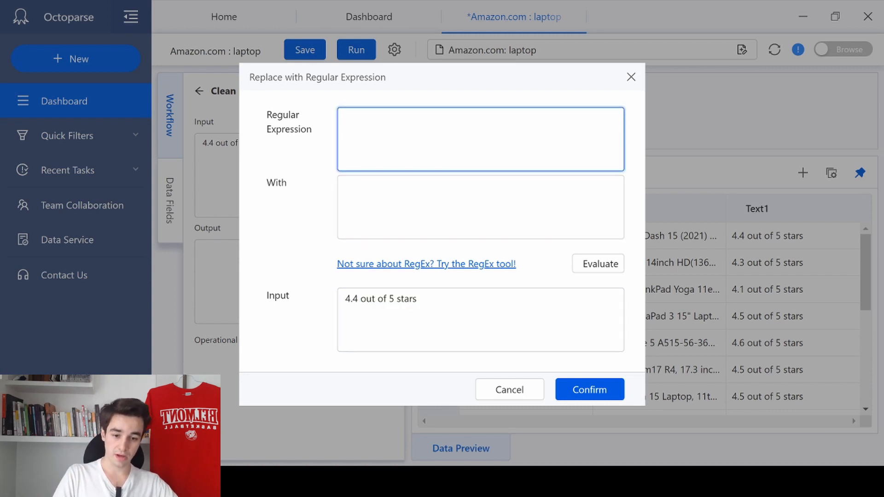
pyautogui.click(588, 390)
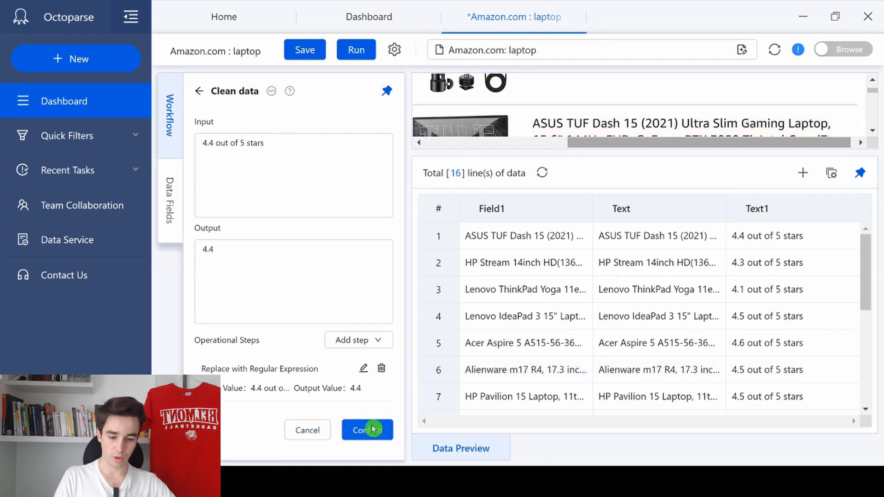
pyautogui.click(367, 430)
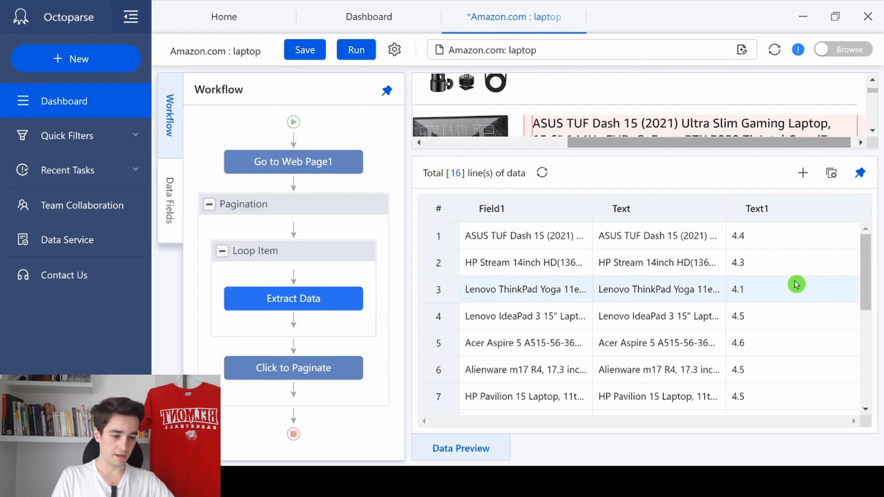
# Extract each laptop's price, such as $949.99, as a new field
pyautogui.scroll(-3)
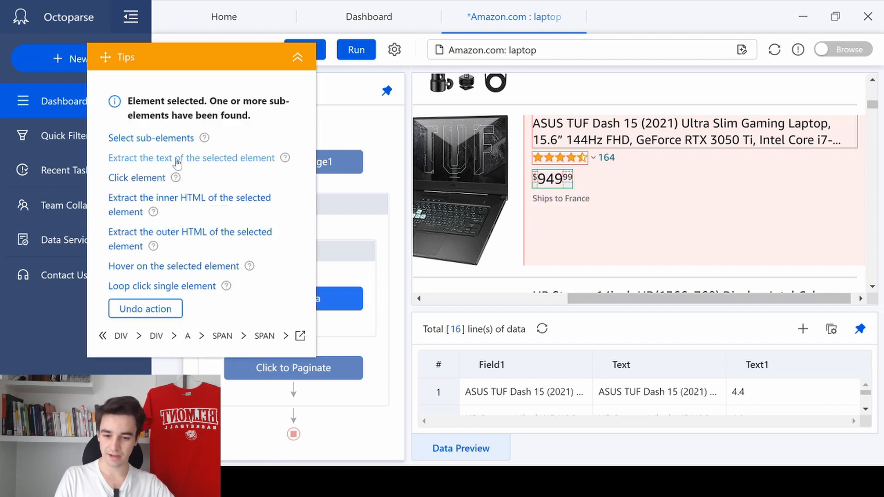
pyautogui.click(192, 158)
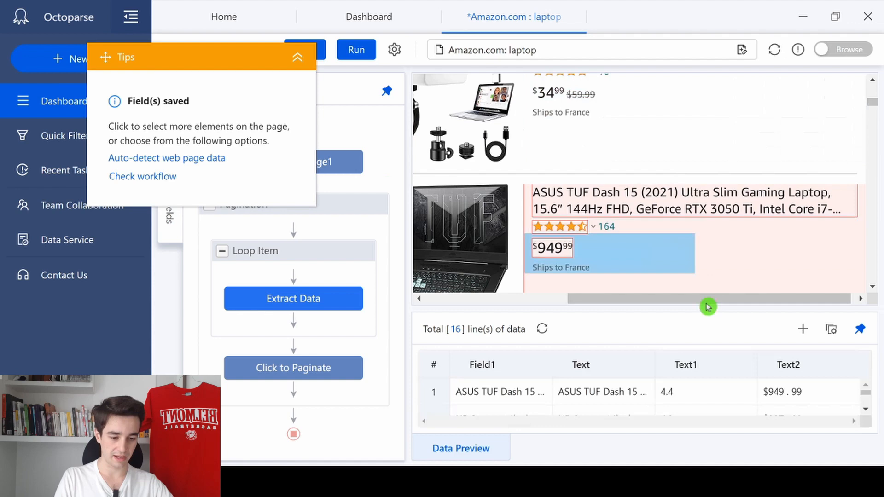
pyautogui.moveTo(729, 392)
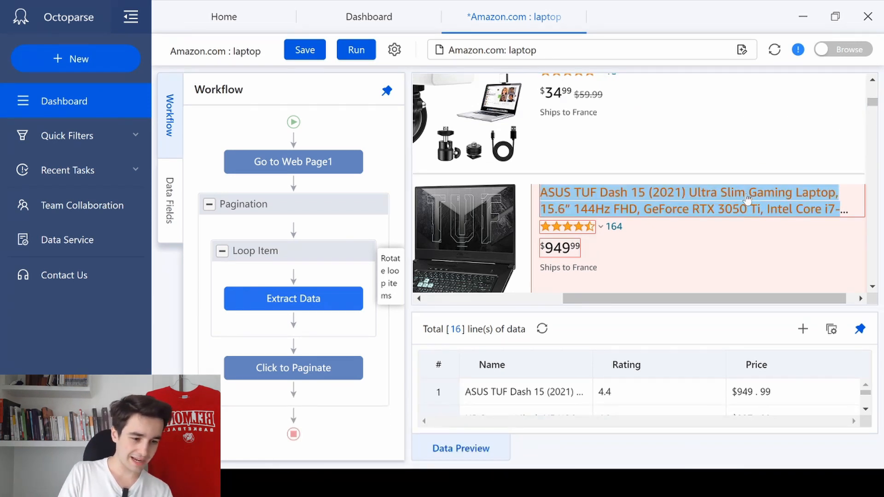
# Add a Click Item step on the laptop title so each product page opens, showing ASUS TUF Dash 15
pyautogui.click(688, 200)
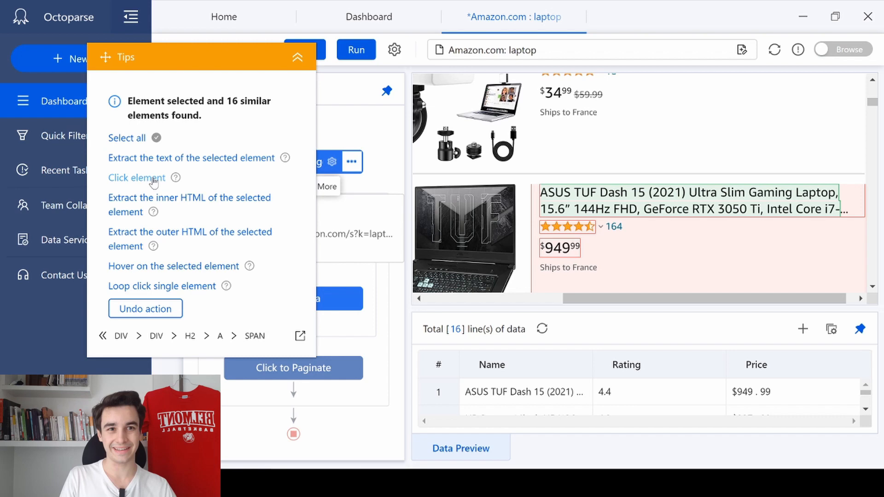
pyautogui.click(137, 178)
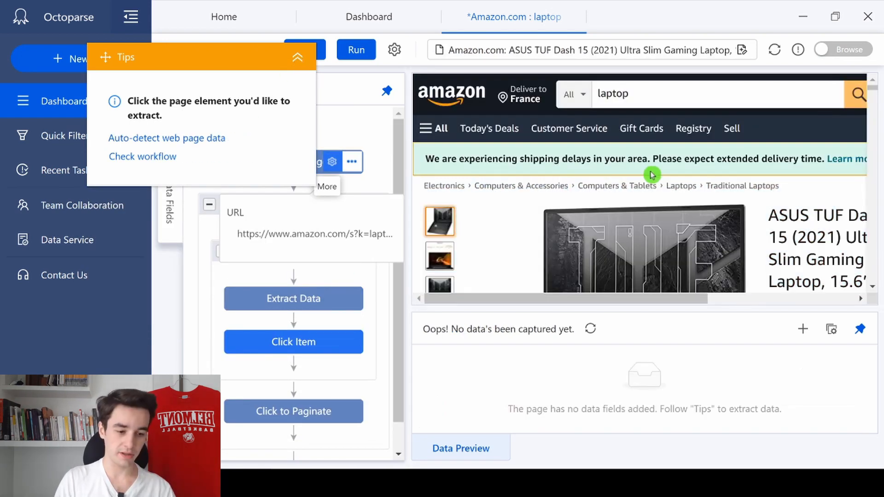
pyautogui.scroll(-3)
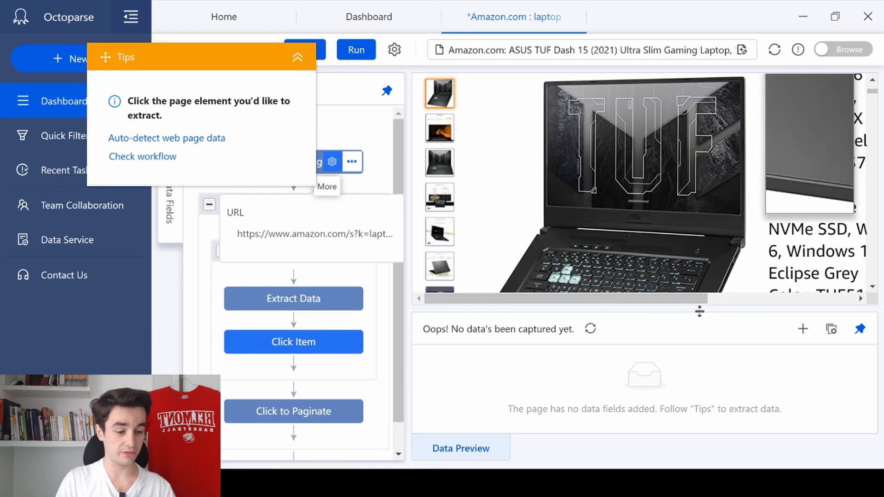
pyautogui.click(298, 56)
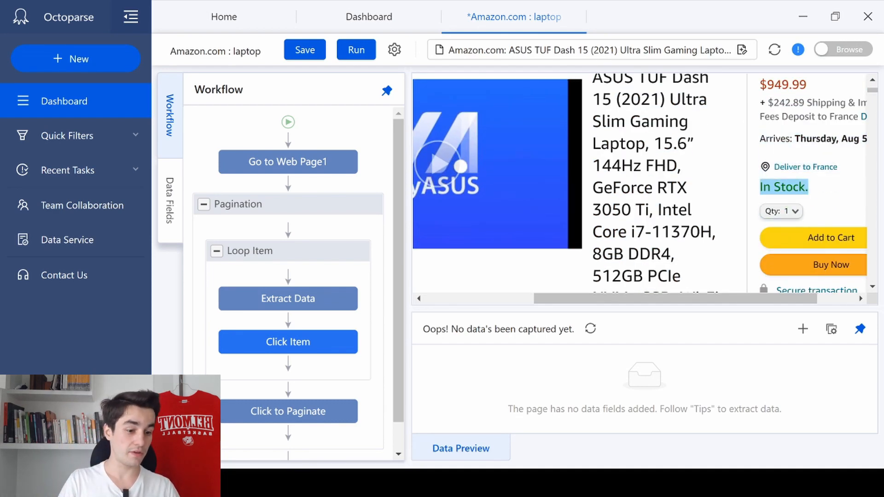
pyautogui.scroll(3)
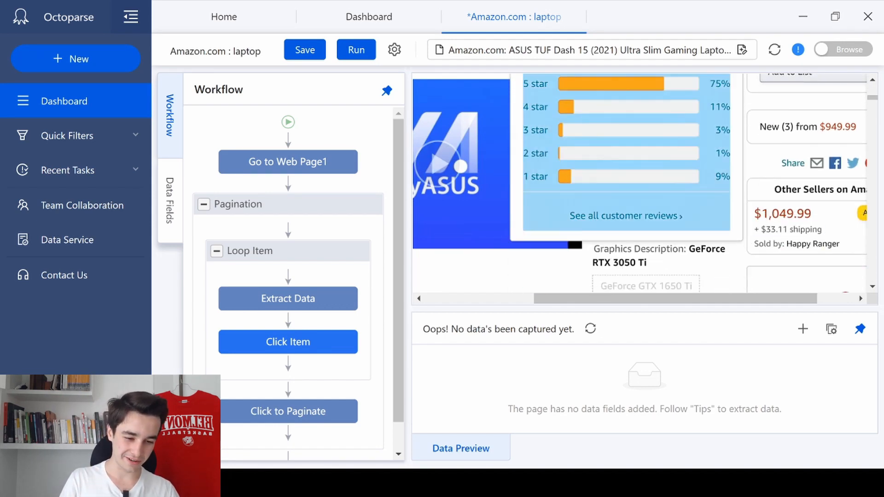
pyautogui.scroll(3)
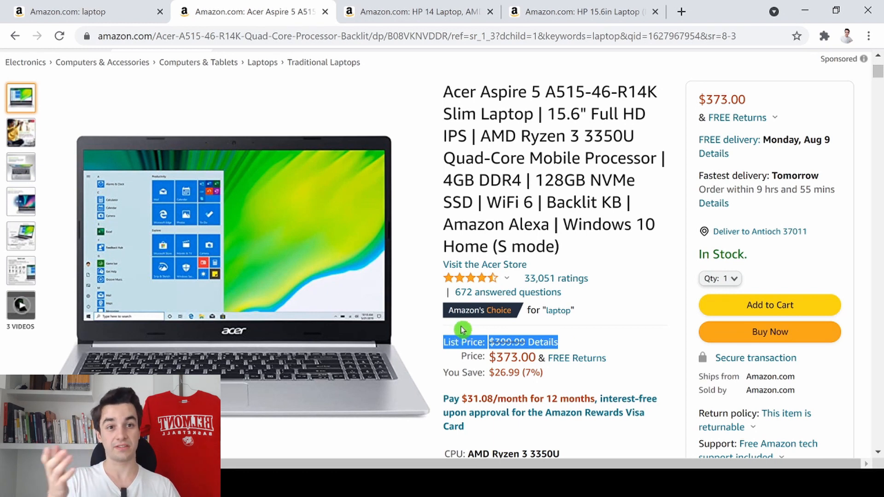
# Dismiss the Amazon's Choice explanation and select the Acer Aspire 5 ASIN B08VKNVDDR
pyautogui.click(480, 309)
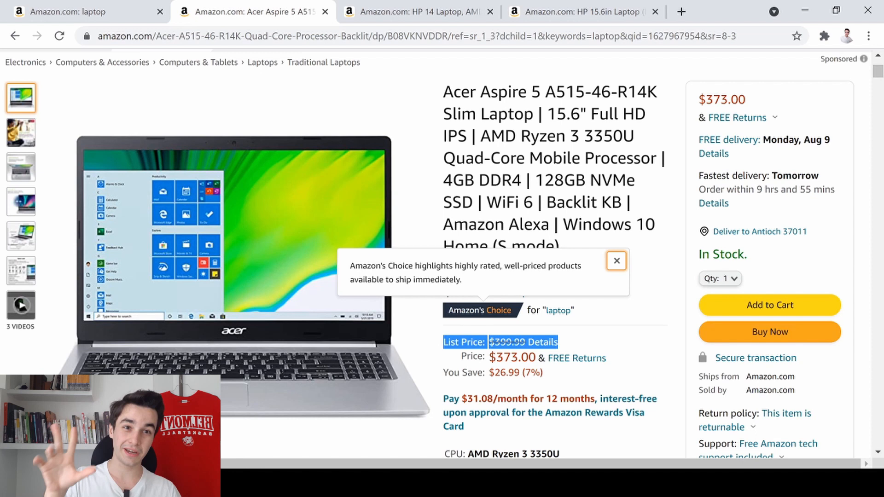
pyautogui.click(615, 260)
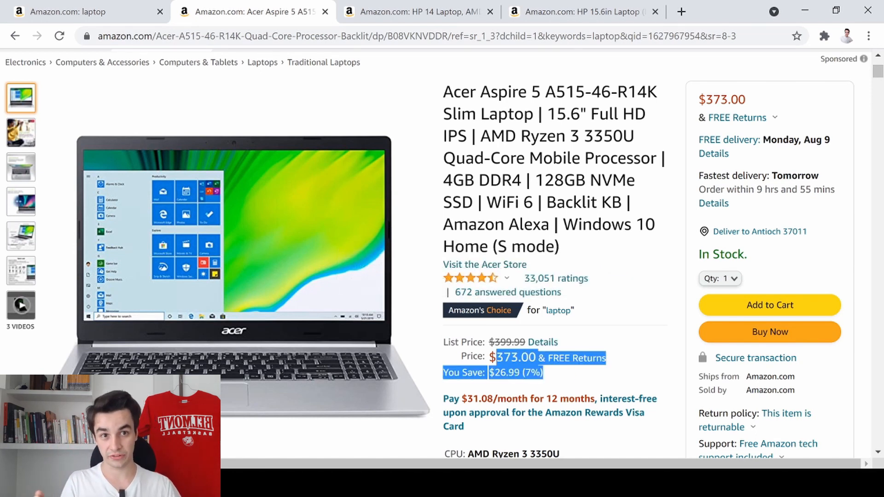
pyautogui.click(628, 299)
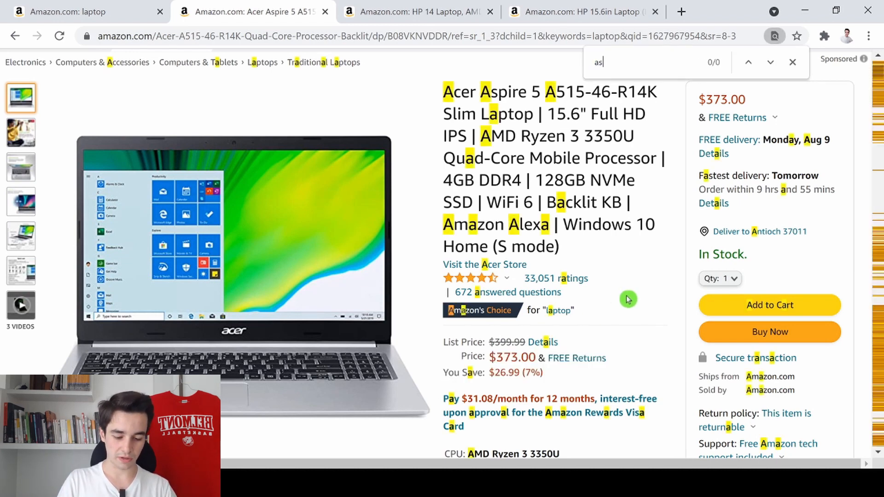
pyautogui.write('in')
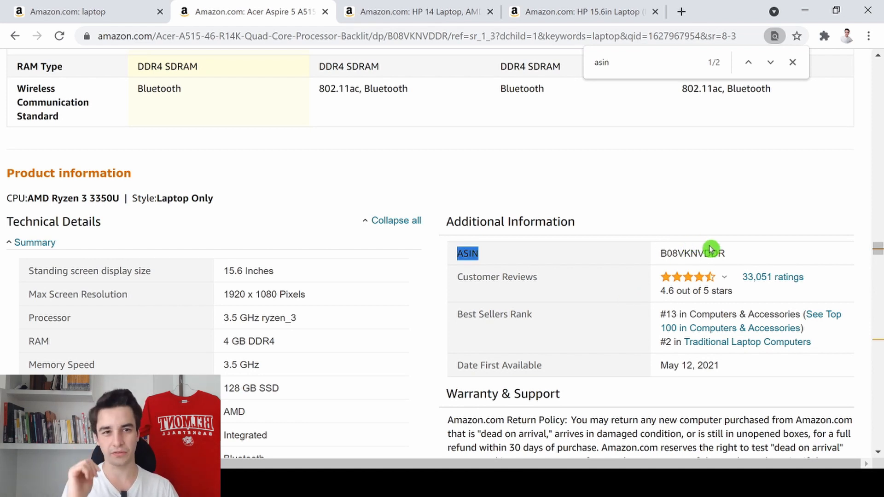
pyautogui.doubleClick(692, 254)
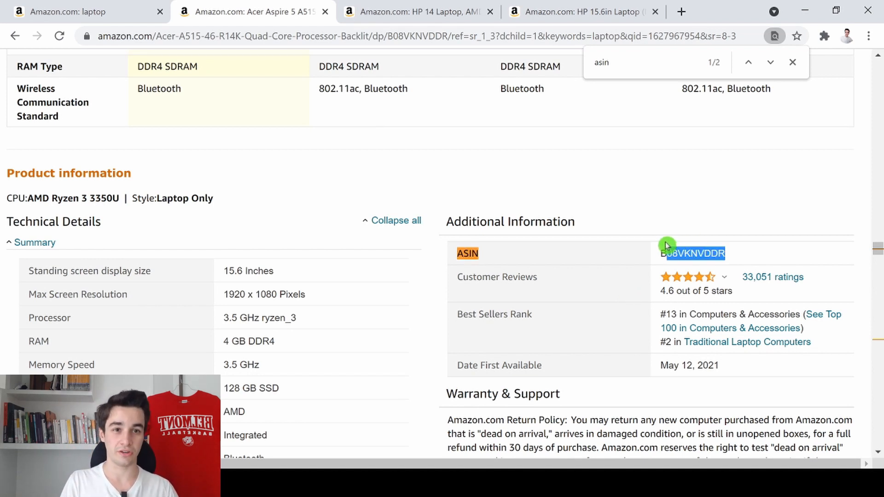
pyautogui.moveTo(865, 231)
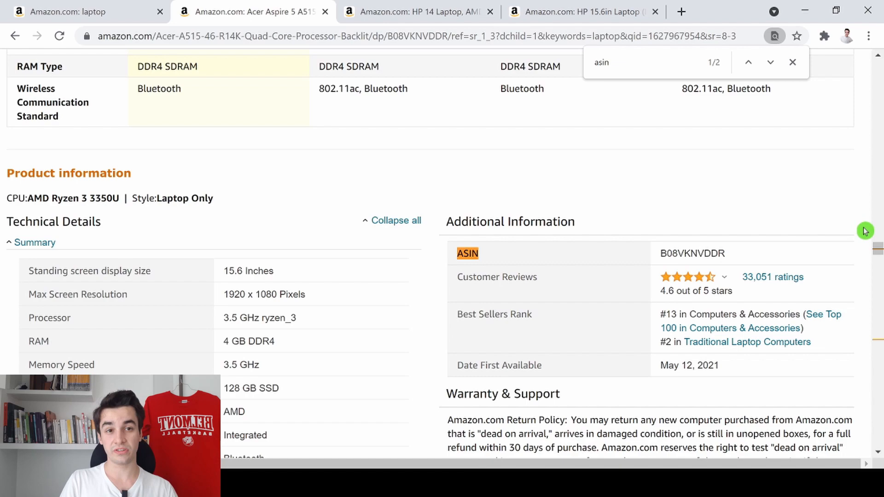
# Select the 'In Stock.' availability text on the Acer Aspire 5 page
pyautogui.scroll(-3)
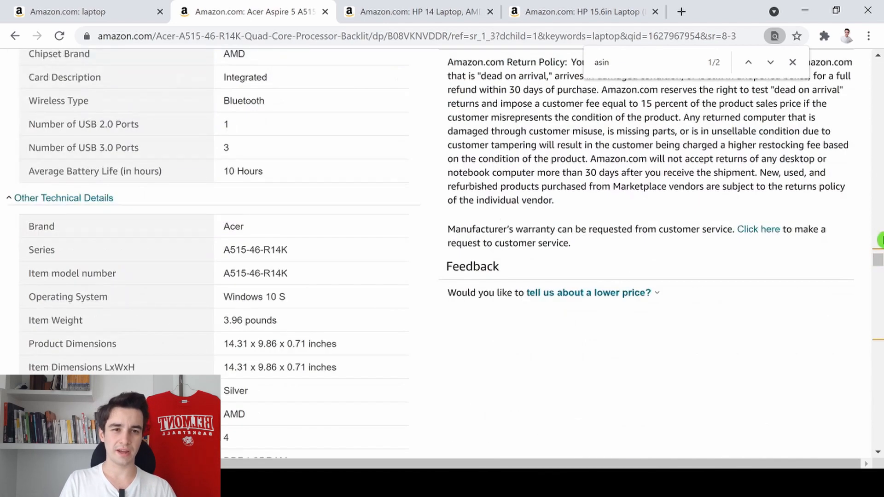
pyautogui.scroll(3)
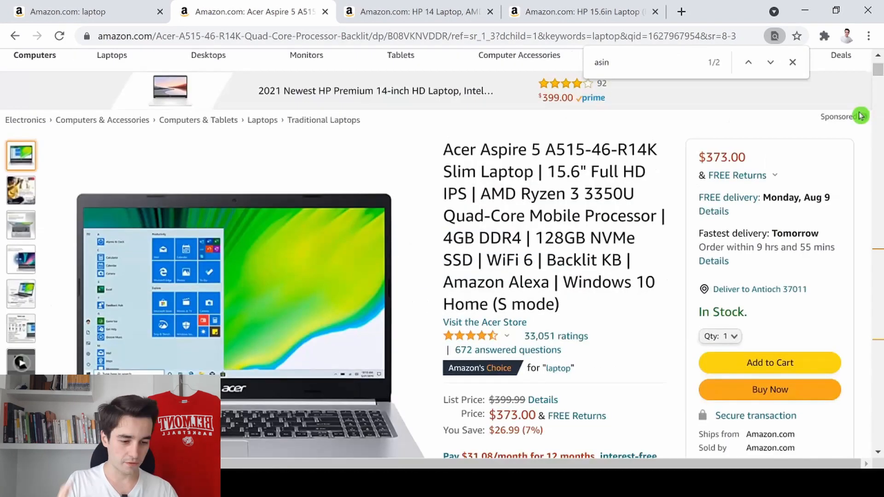
pyautogui.scroll(3)
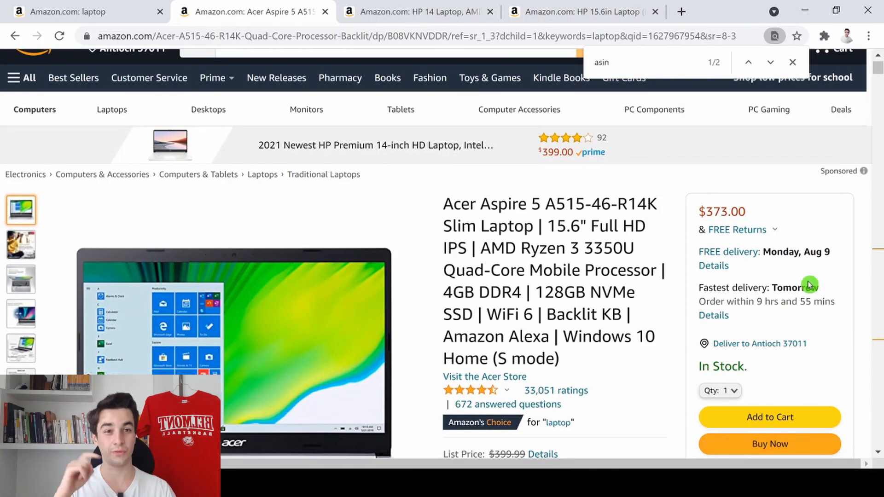
pyautogui.moveTo(802, 322)
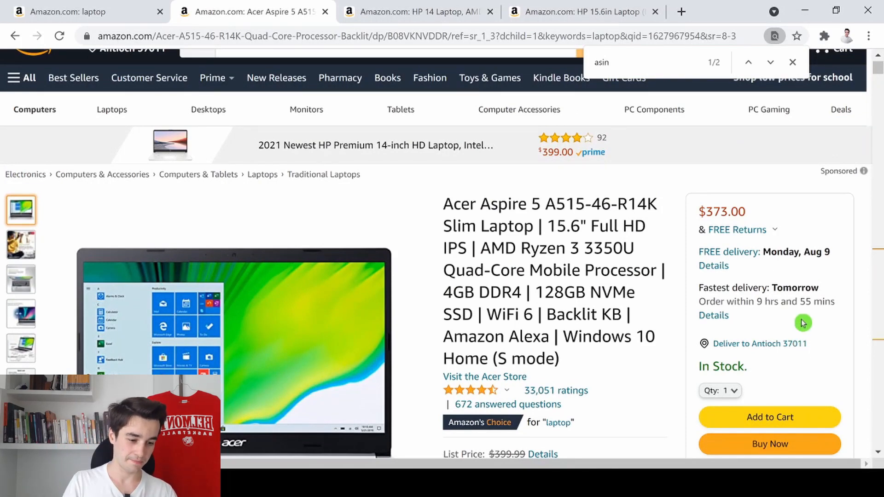
pyautogui.doubleClick(717, 367)
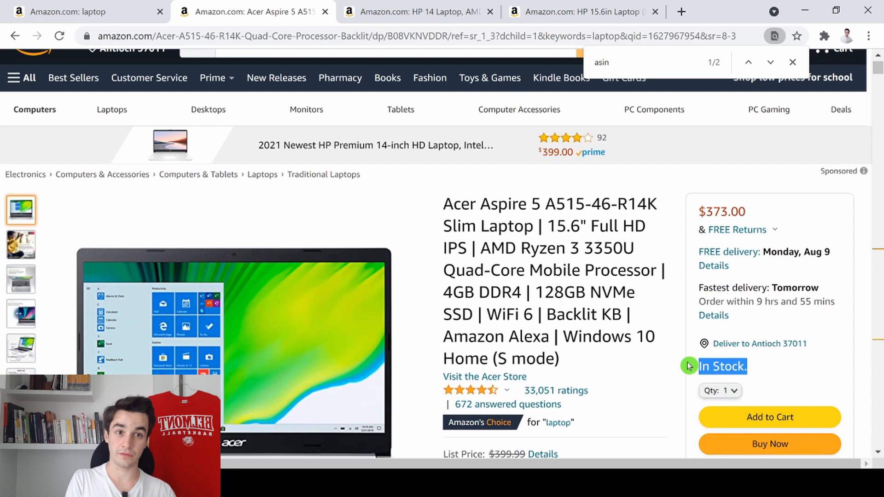
pyautogui.moveTo(821, 319)
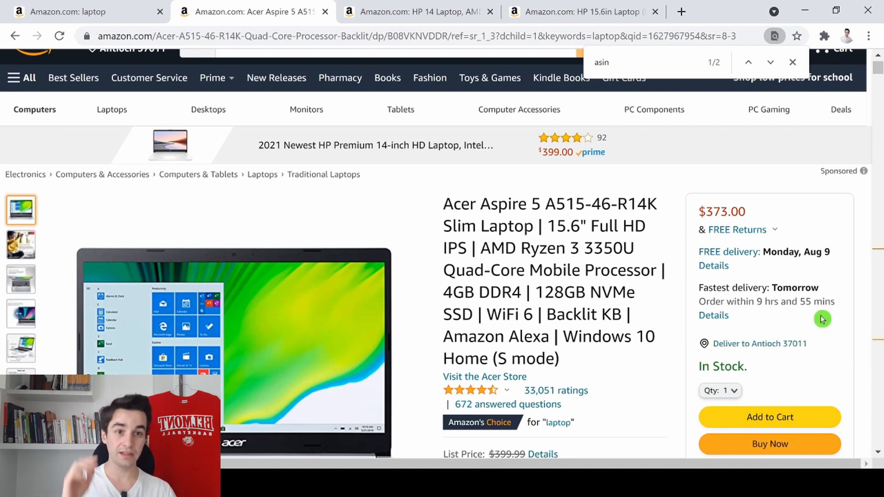
# Inspect 'In Stock.' and bring up the context menu for its span in the availability div
pyautogui.rightClick(821, 319)
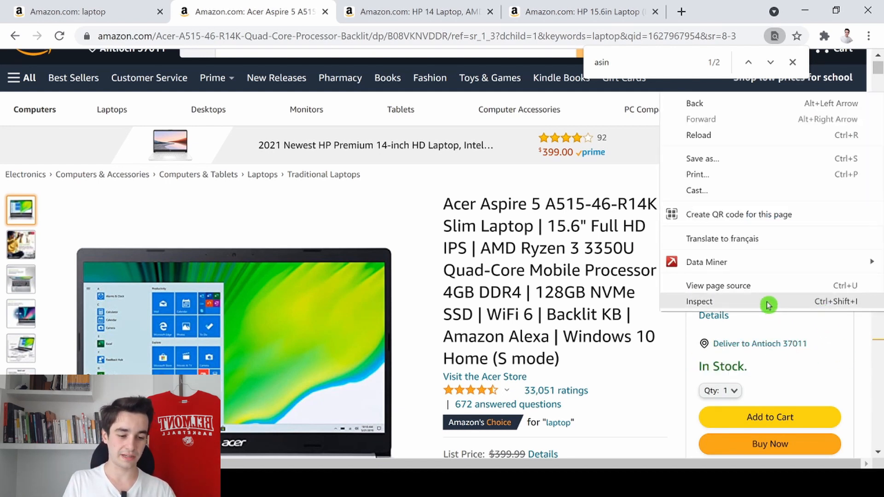
pyautogui.click(699, 301)
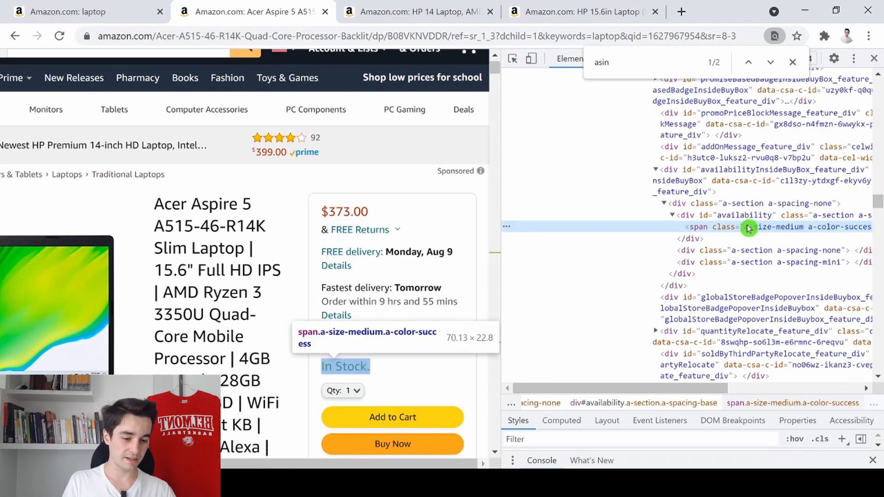
pyautogui.rightClick(749, 226)
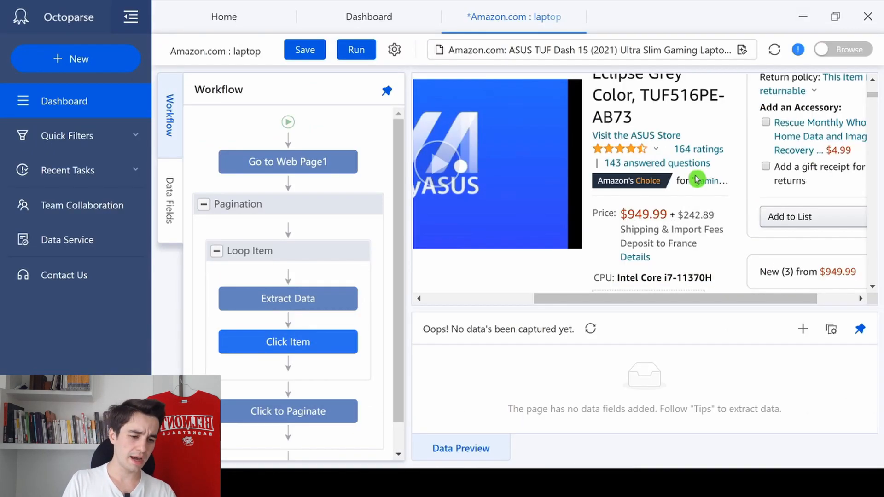
pyautogui.scroll(3)
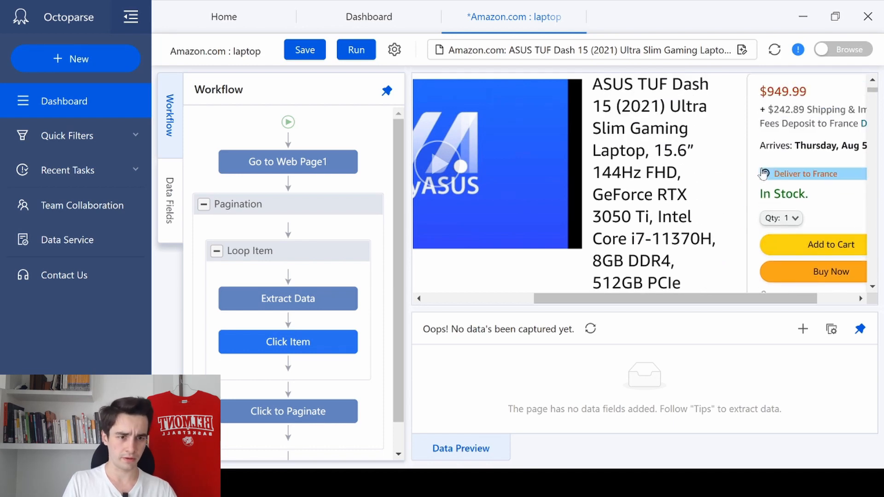
pyautogui.click(812, 186)
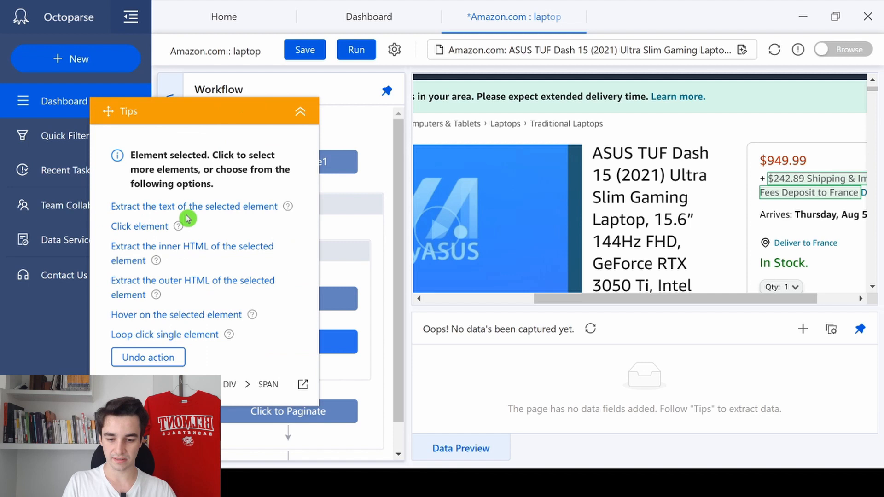
pyautogui.click(195, 206)
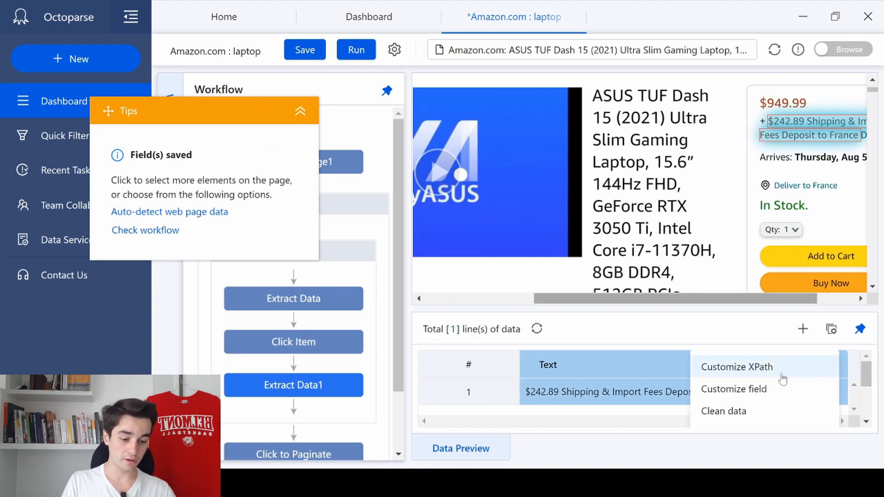
pyautogui.click(736, 367)
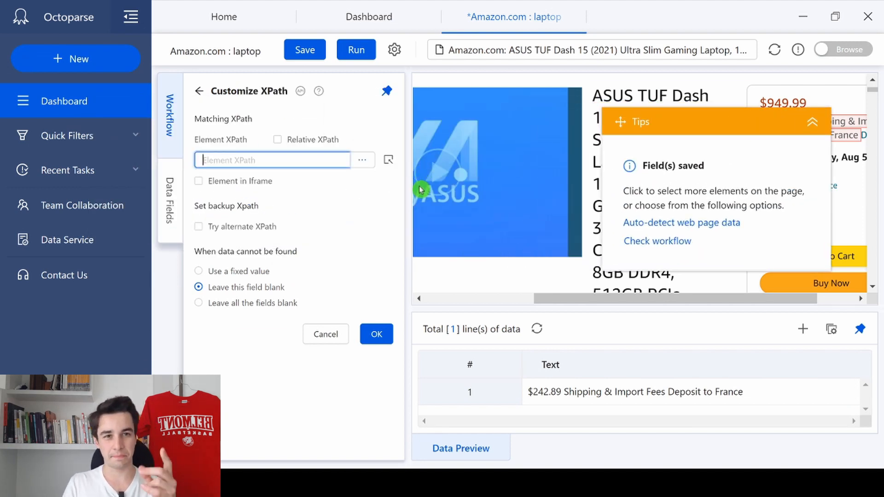
pyautogui.write('//*[@id="availability"]/span')
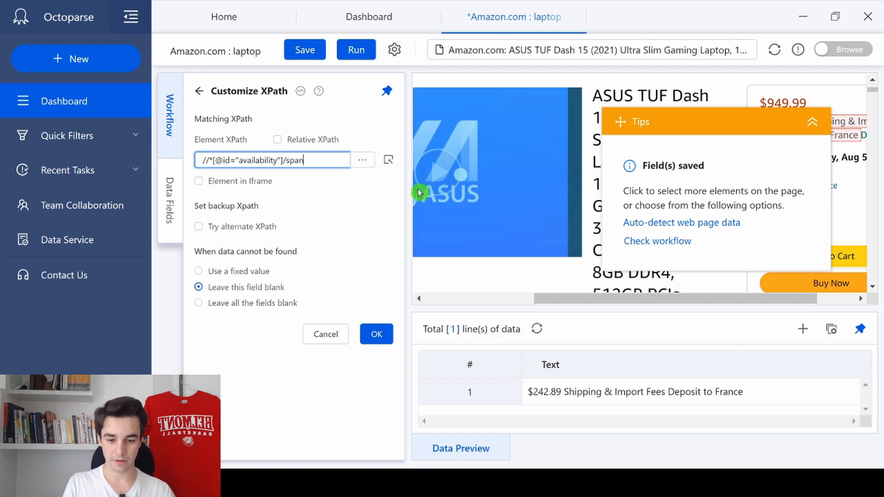
pyautogui.click(376, 334)
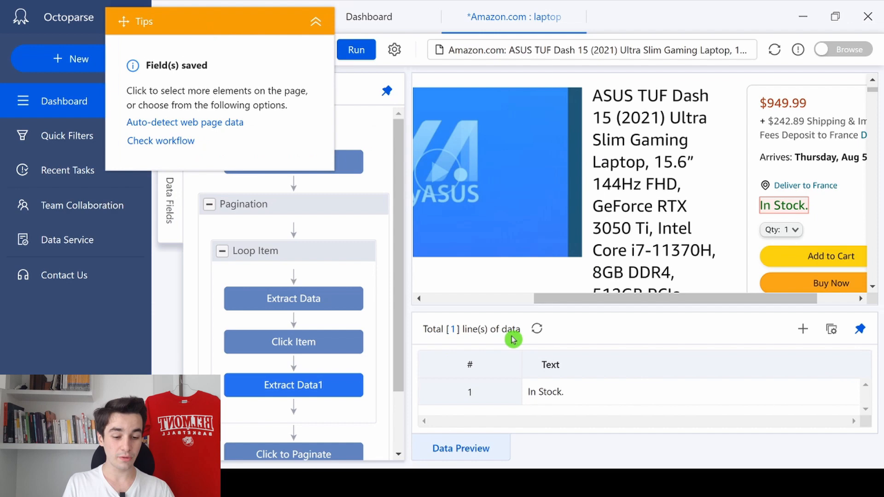
pyautogui.moveTo(586, 343)
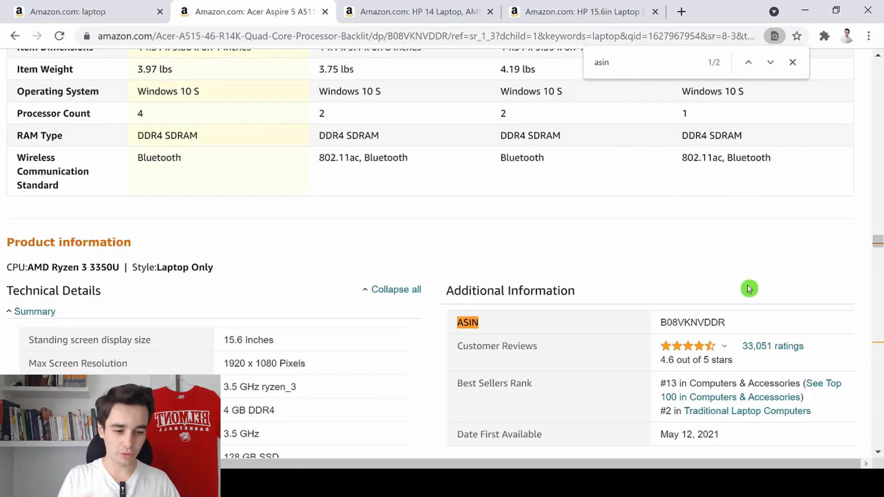
# Select the ASIN value B08VKNVDDR on the Acer Aspire 5 product page
pyautogui.doubleClick(692, 321)
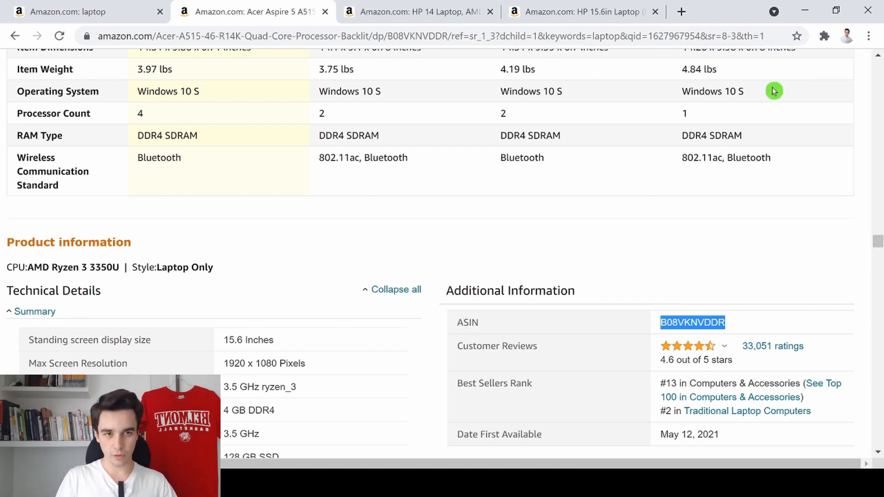
pyautogui.moveTo(723, 269)
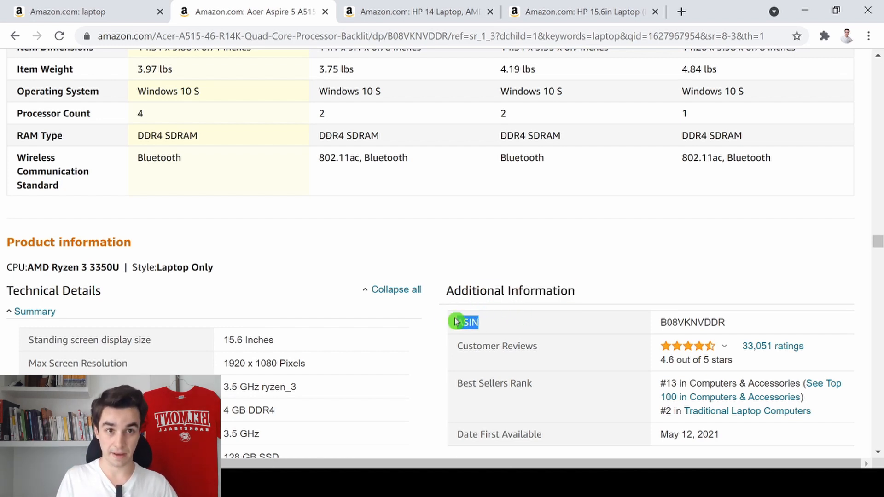
pyautogui.moveTo(523, 324)
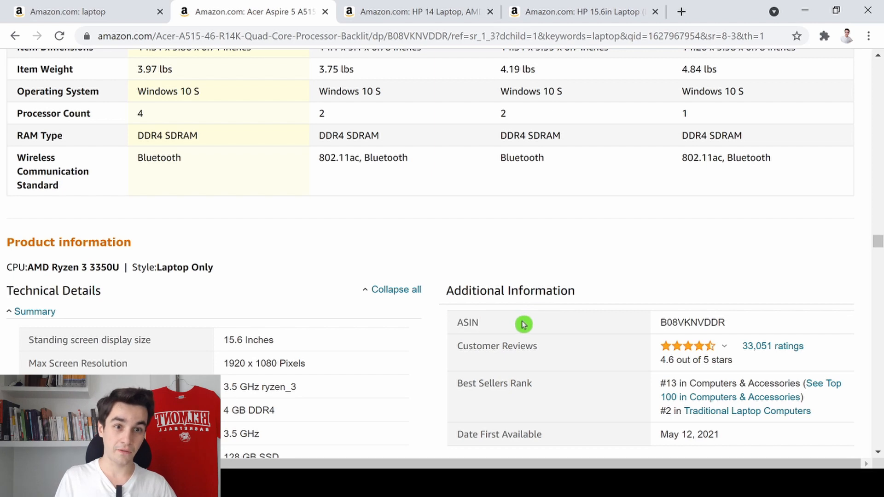
pyautogui.moveTo(668, 336)
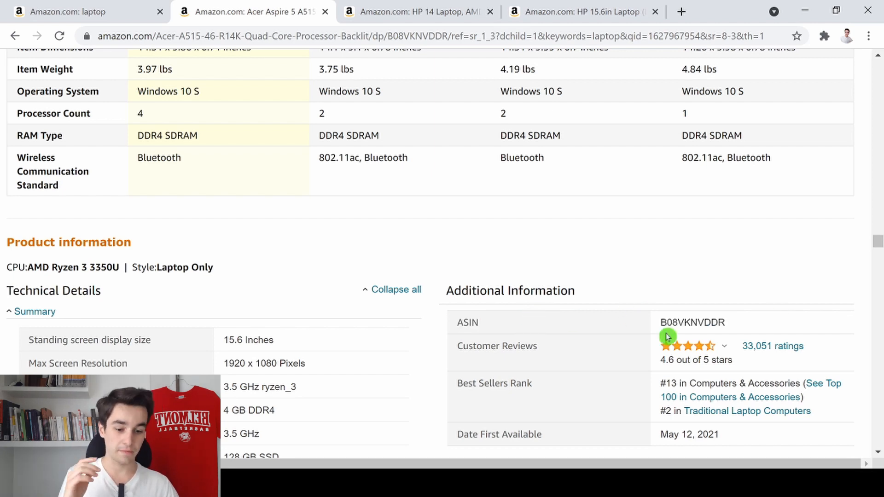
pyautogui.doubleClick(467, 322)
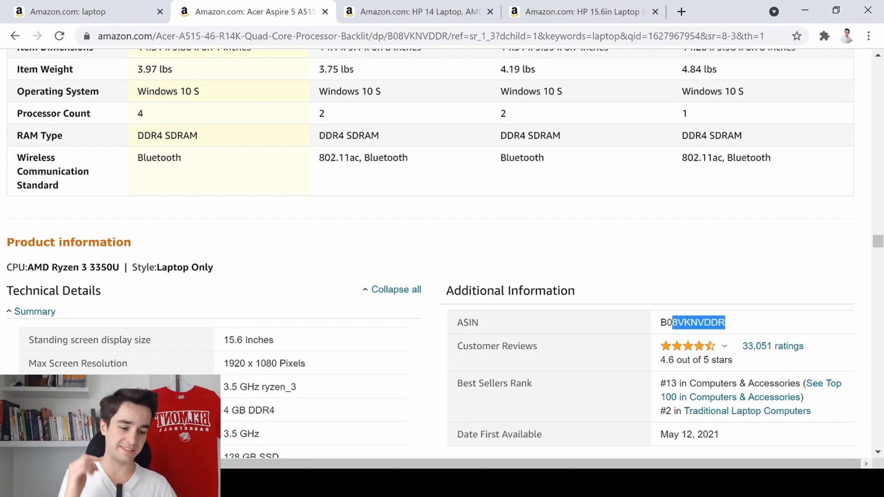
pyautogui.tripleClick(693, 322)
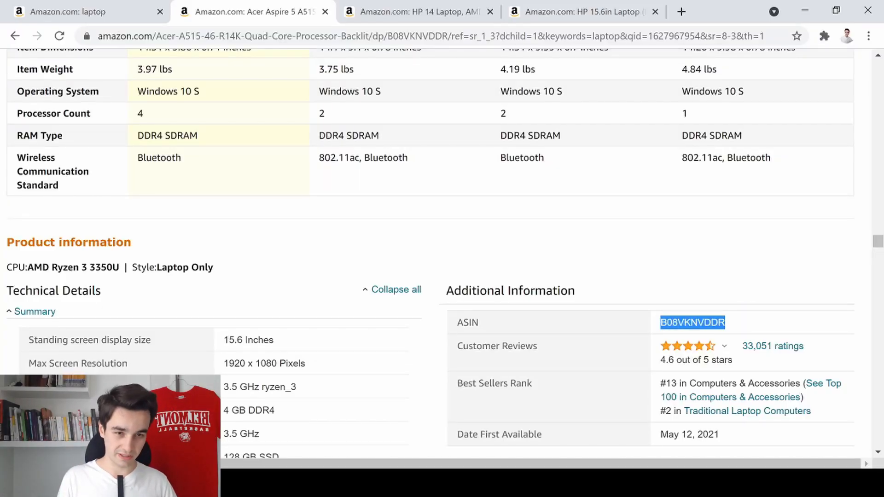
# Inspect the ASIN label and copy its th header element's markup
pyautogui.rightClick(692, 322)
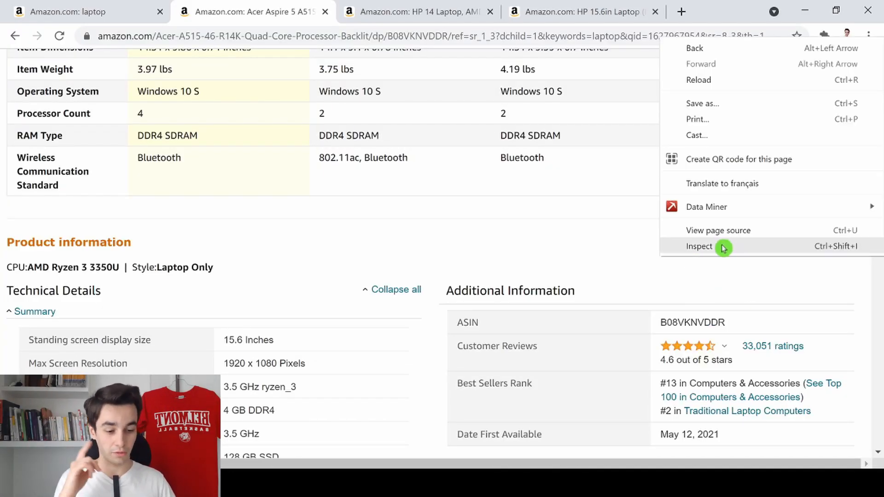
pyautogui.click(699, 246)
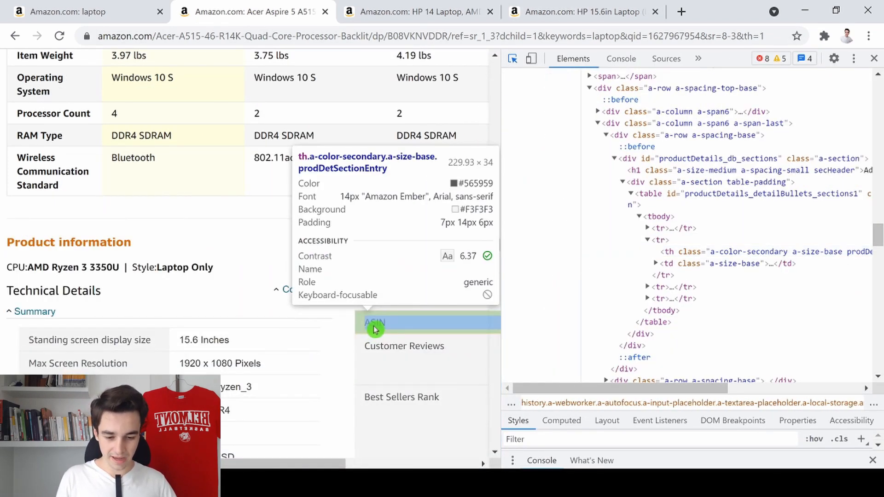
pyautogui.click(674, 230)
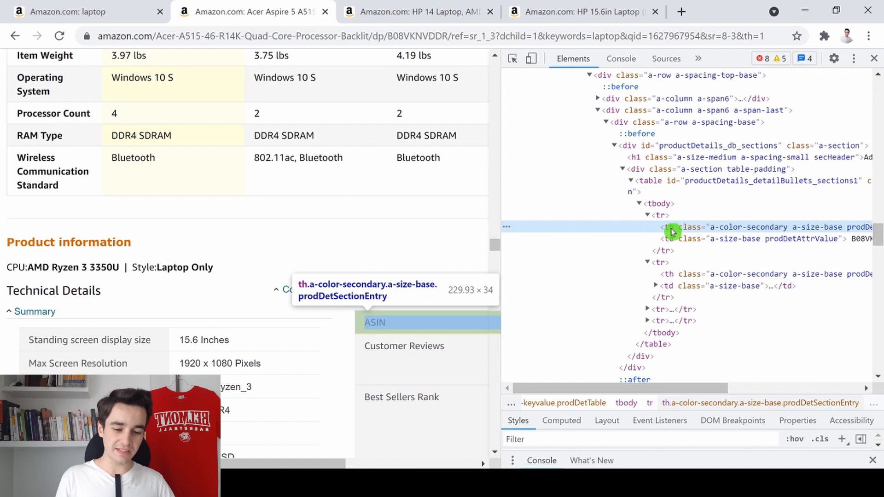
pyautogui.rightClick(672, 231)
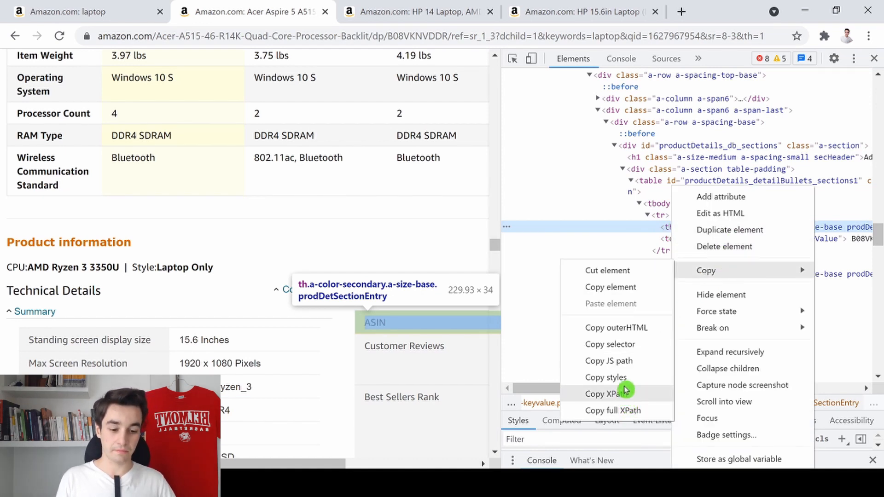
pyautogui.moveTo(610, 287)
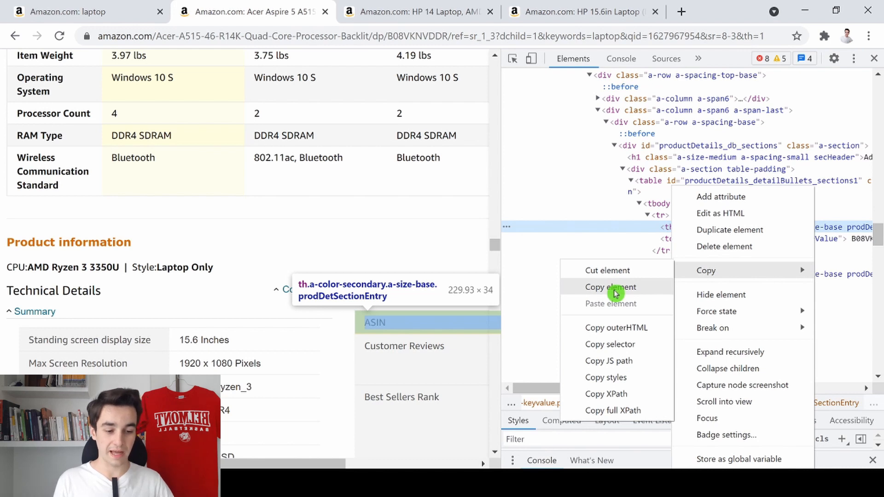
pyautogui.click(610, 287)
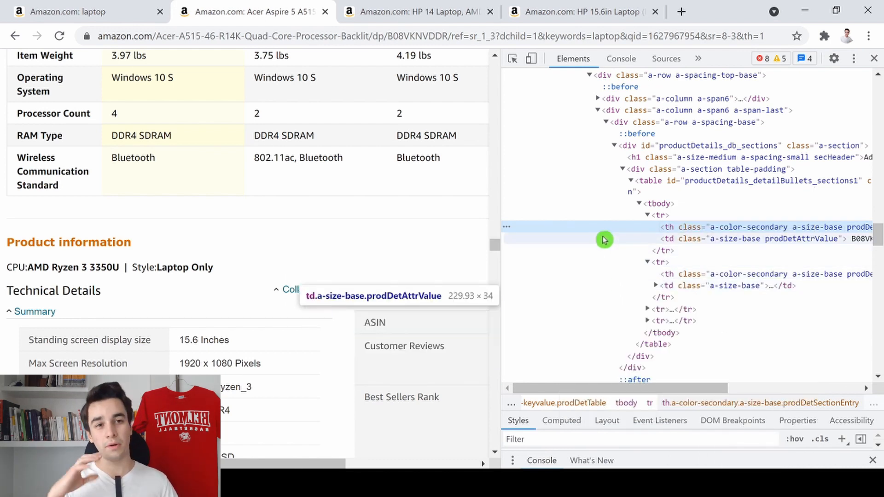
pyautogui.moveTo(612, 246)
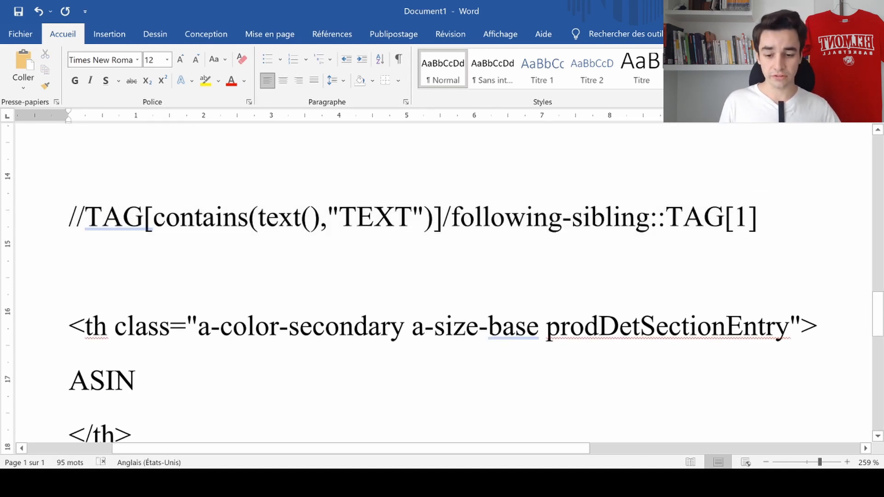
# Locate the TAG and TEXT placeholders and the th tag name in the Word note
pyautogui.doubleClick(116, 217)
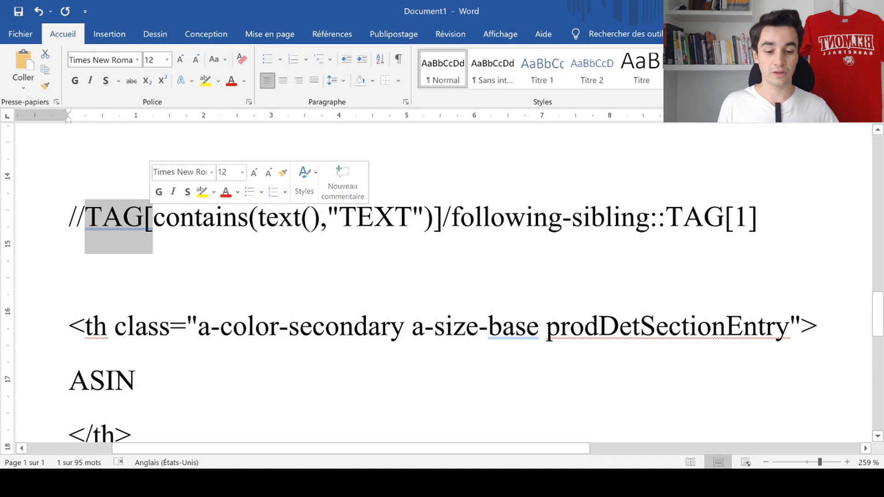
pyautogui.doubleClick(381, 218)
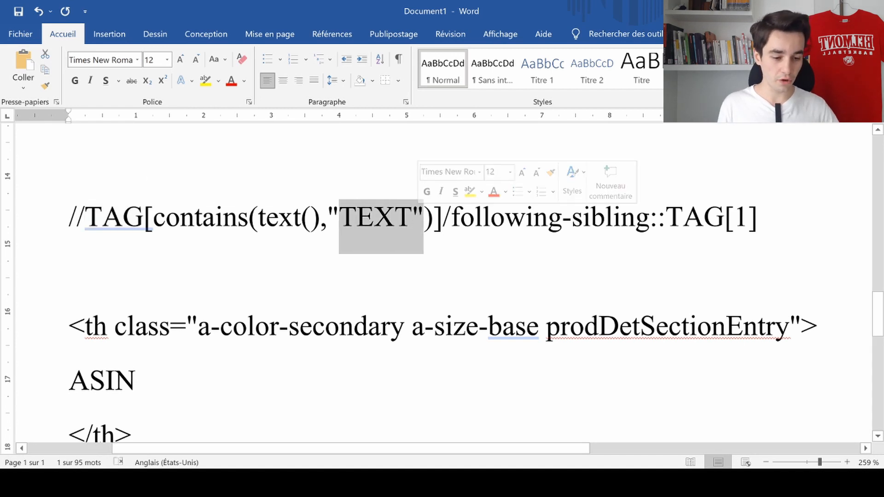
pyautogui.doubleClick(684, 217)
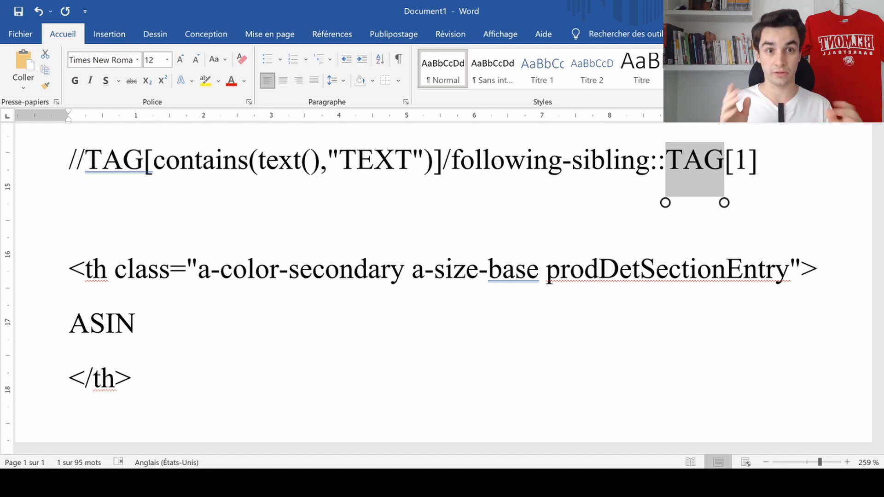
pyautogui.click(85, 214)
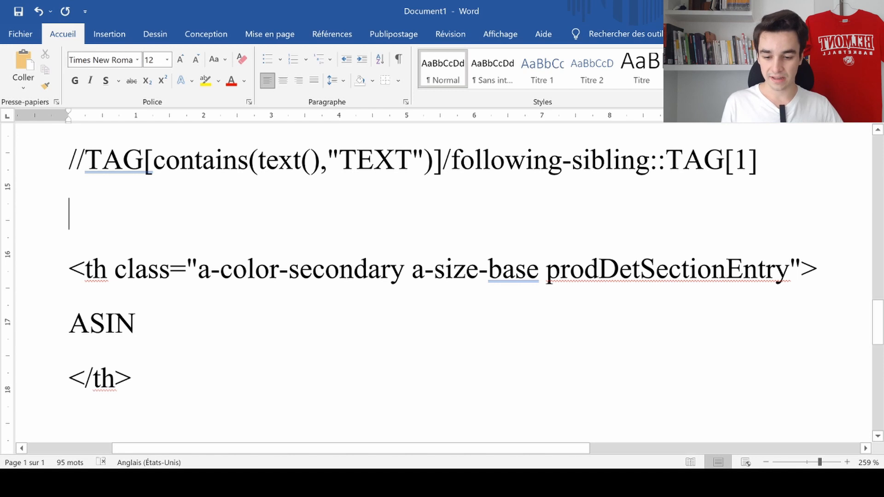
pyautogui.doubleClick(89, 268)
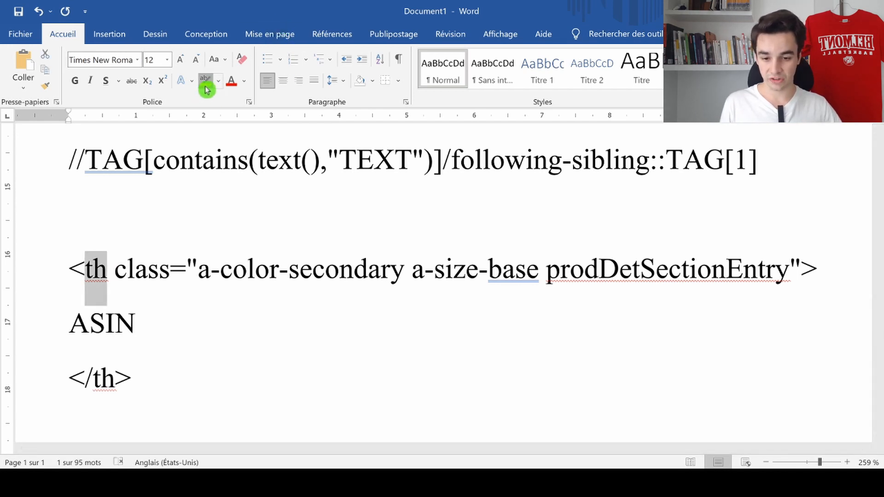
pyautogui.click(204, 79)
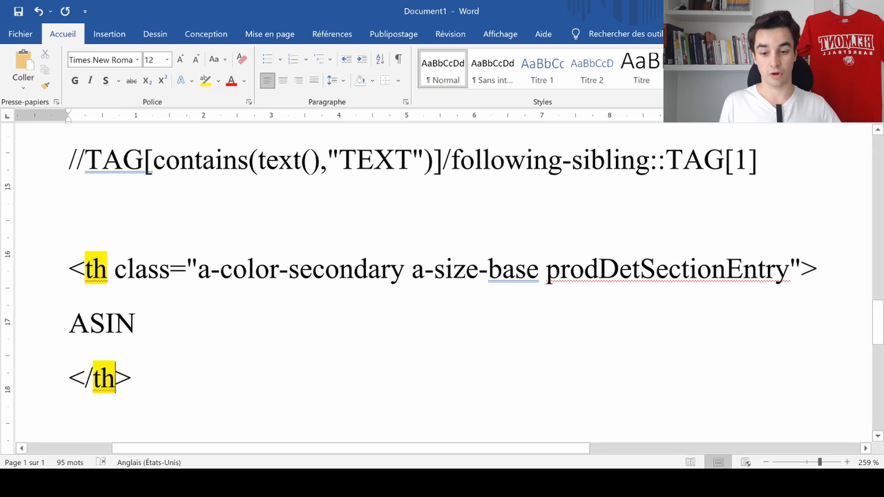
# Replace TAG with th and TEXT with ASIN in the XPath template
pyautogui.doubleClick(113, 160)
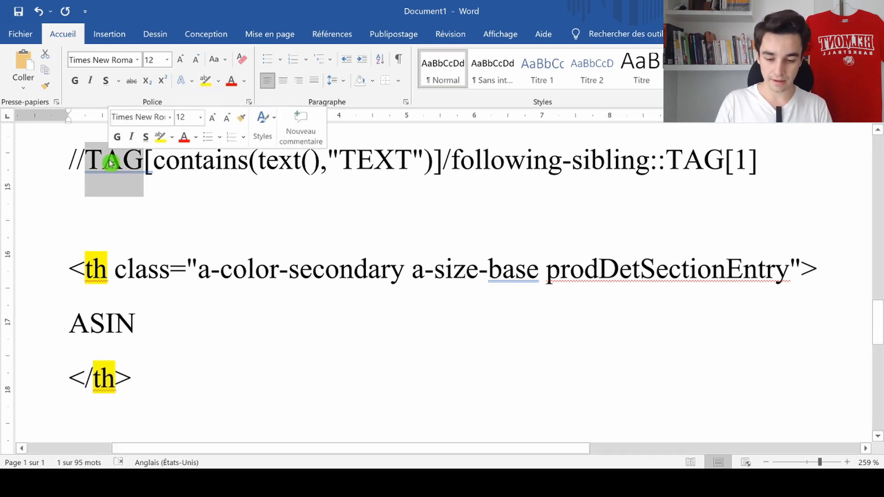
pyautogui.write('th')
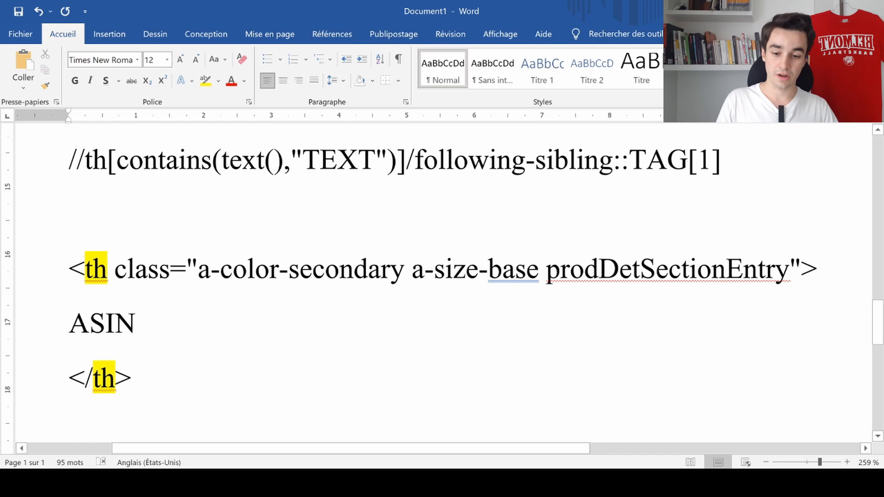
pyautogui.moveTo(117, 160); pyautogui.dragTo(301, 160)
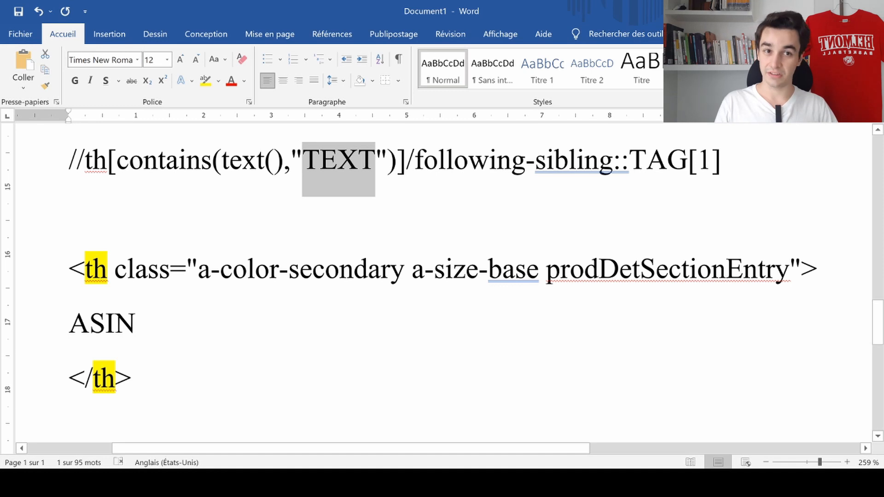
pyautogui.doubleClick(101, 323)
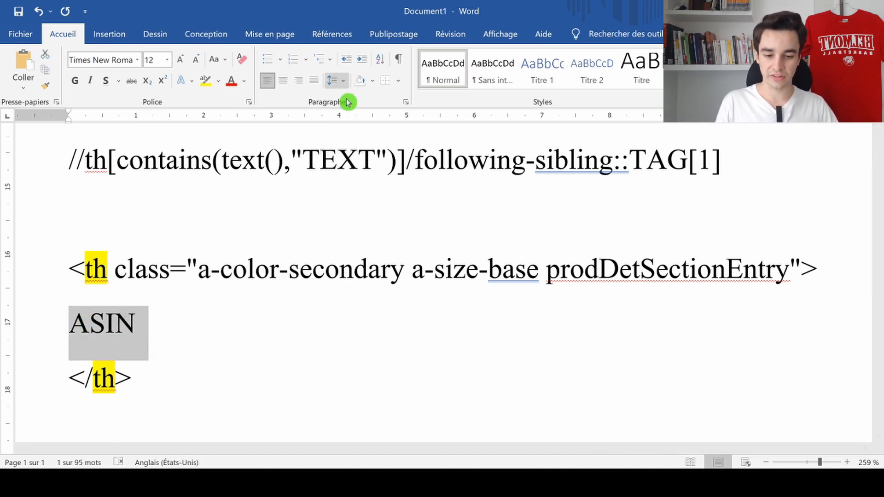
pyautogui.doubleClick(336, 159)
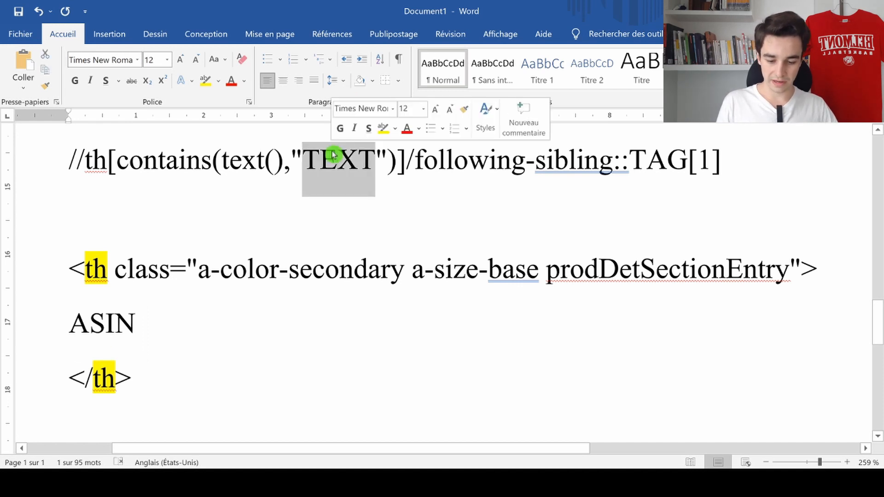
pyautogui.write('ASI')
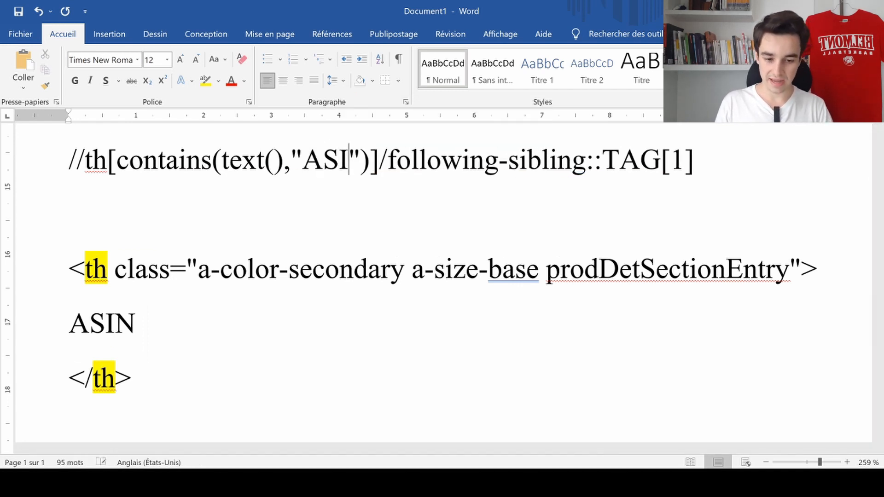
pyautogui.write('N')
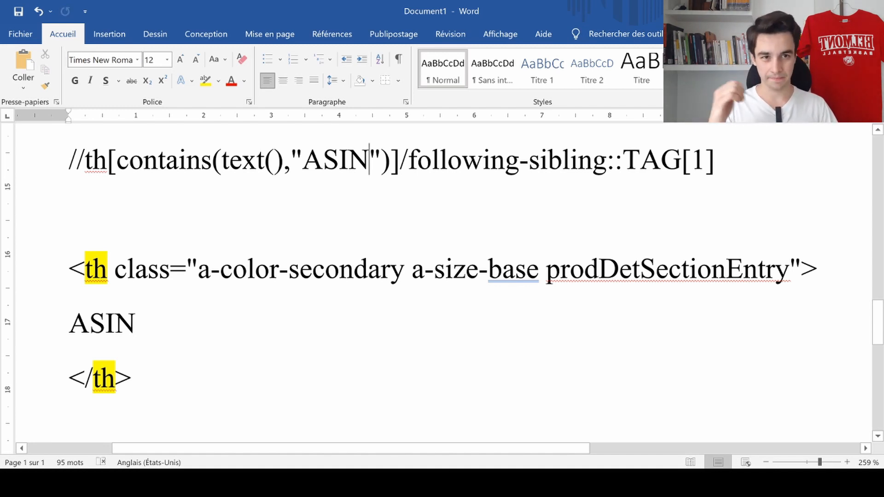
pyautogui.doubleClick(657, 161)
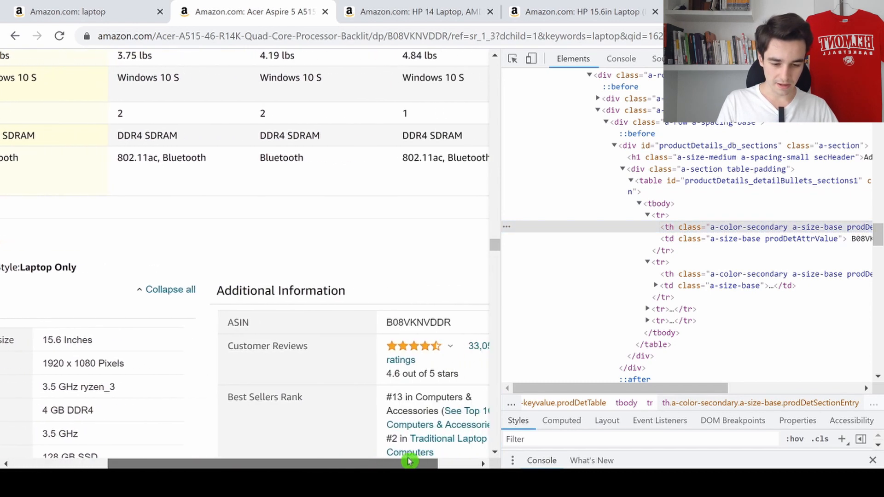
pyautogui.moveTo(672, 241)
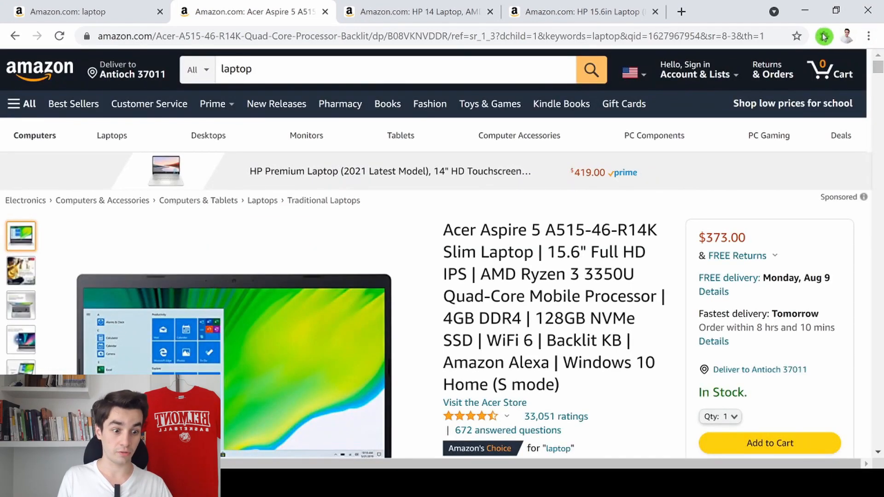
# Test //th[contains(text(),"ASIN")]/following-sibling::td[1] in XPath Helper, confirming B08VKNVDDR
pyautogui.click(823, 35)
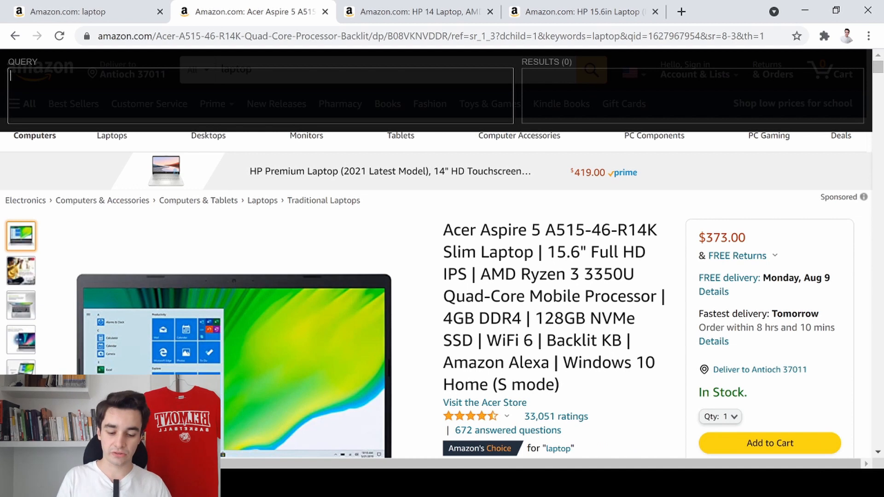
pyautogui.write('//th[contains(text(),"ASIN")]/following-sibling::td[1]')
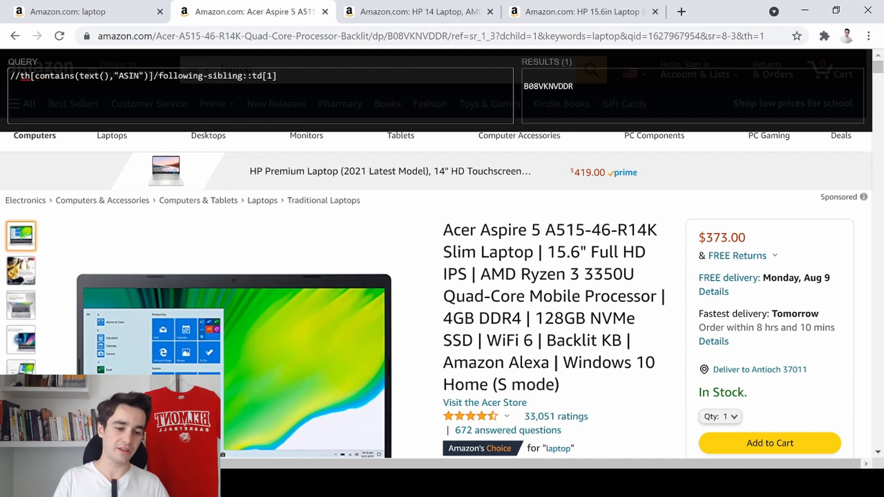
pyautogui.doubleClick(547, 85)
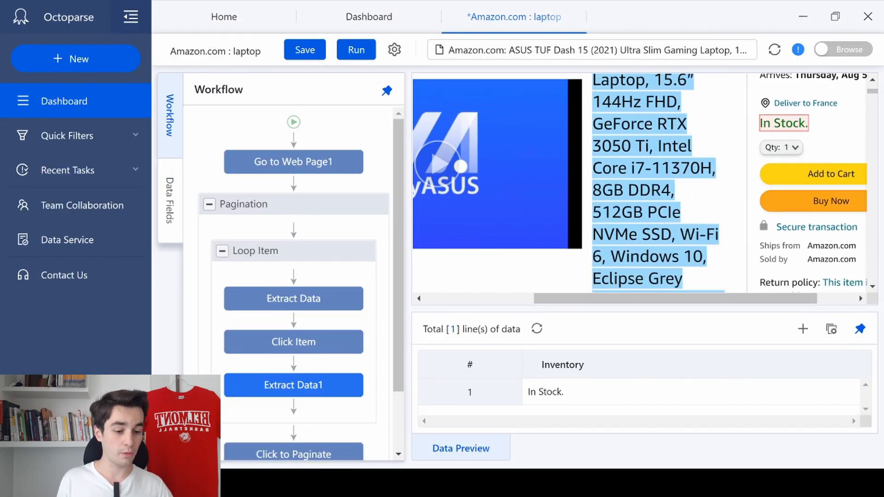
# Extract a page element as a text field and apply the ASIN XPath to it
pyautogui.scroll(-3)
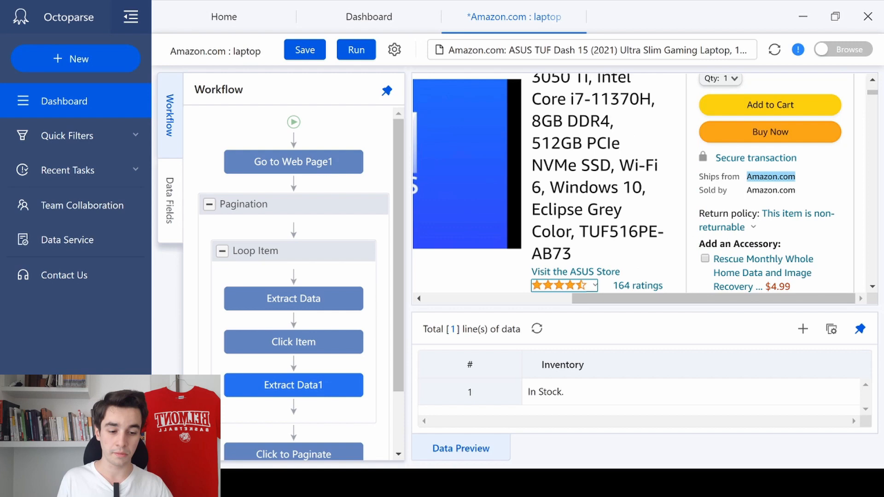
pyautogui.click(770, 190)
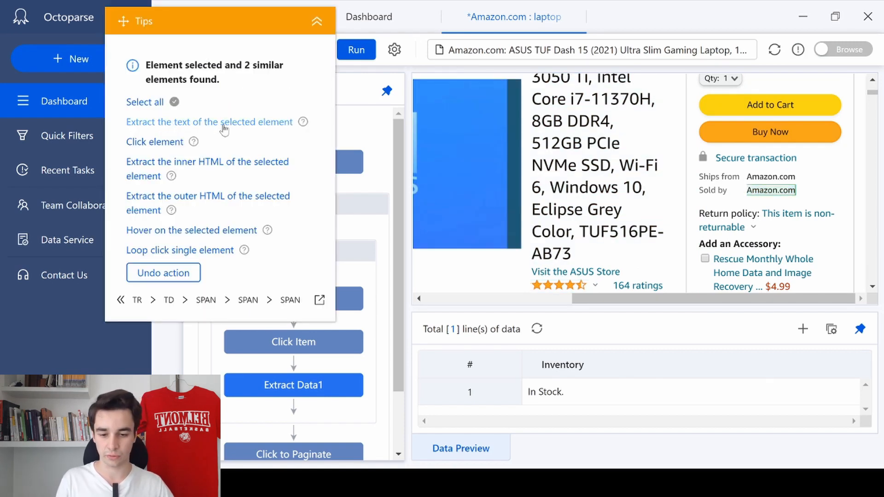
pyautogui.click(210, 121)
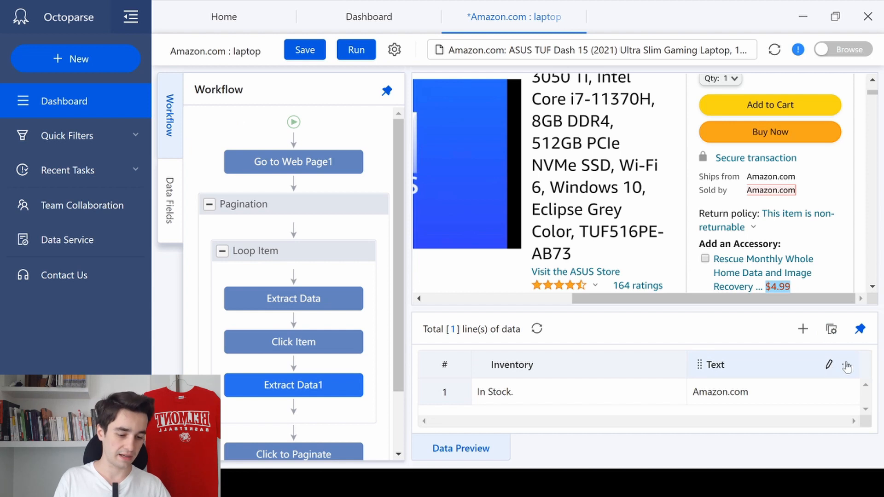
pyautogui.click(828, 365)
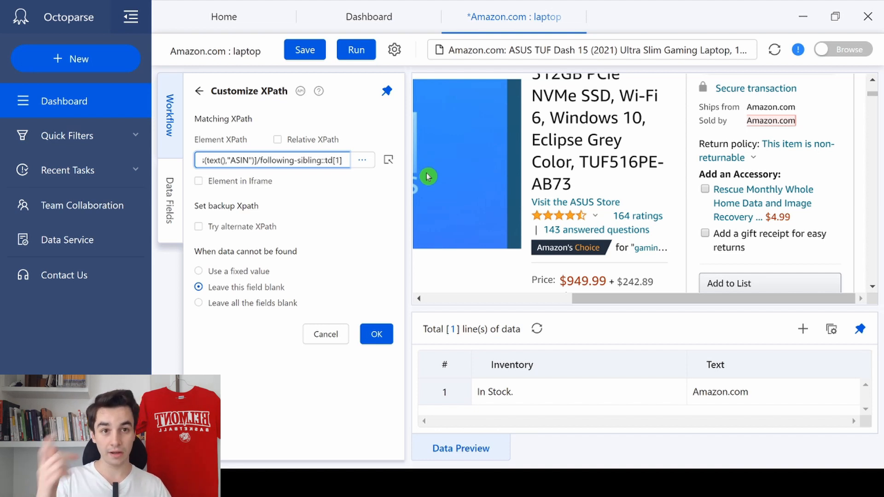
pyautogui.click(376, 334)
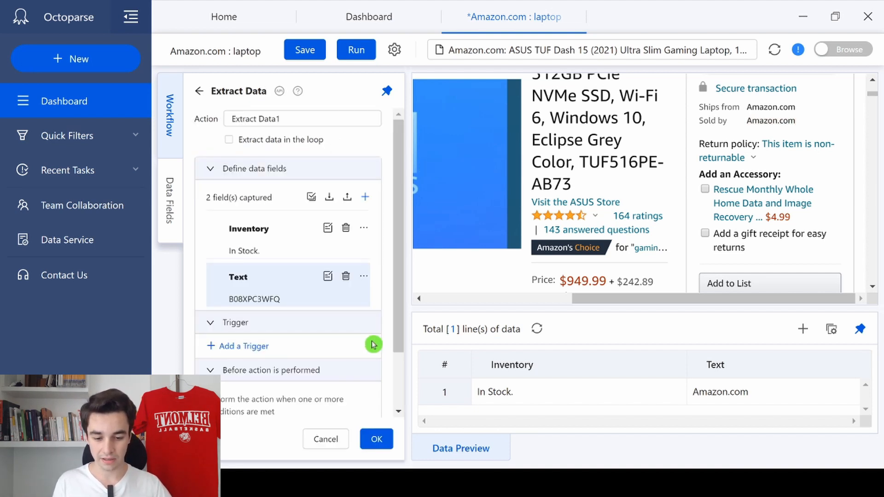
pyautogui.click(376, 439)
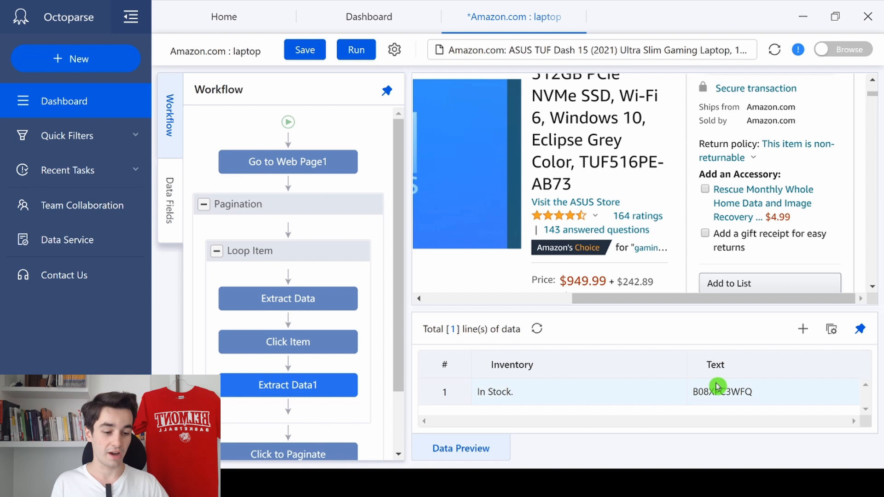
pyautogui.moveTo(740, 379)
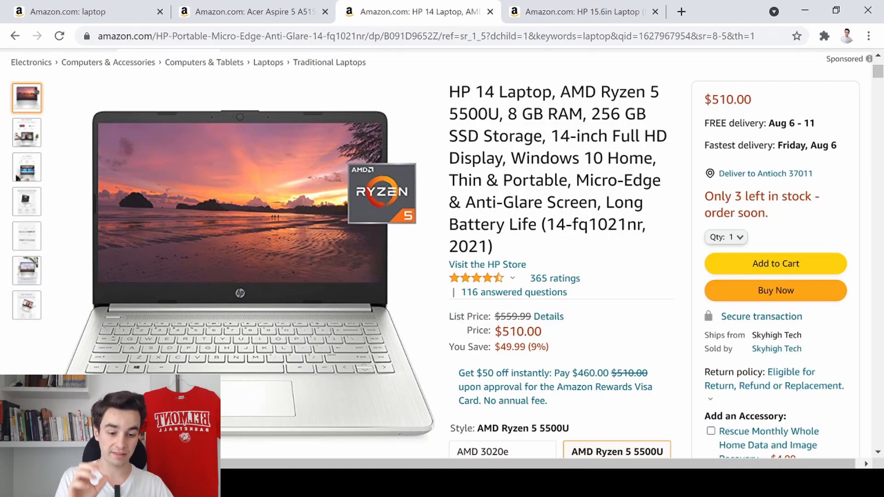
# Highlight the List Price label ($559.99) on the HP 14 laptop page
pyautogui.doubleClick(465, 317)
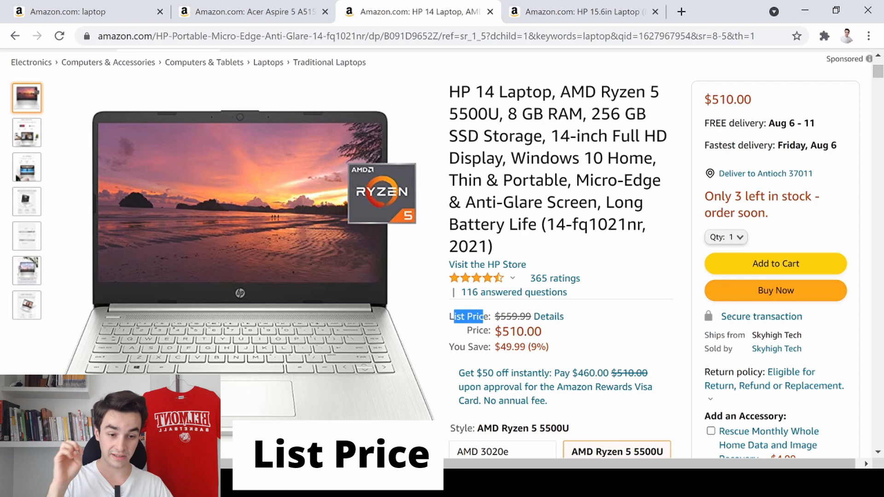
pyautogui.moveTo(583, 11)
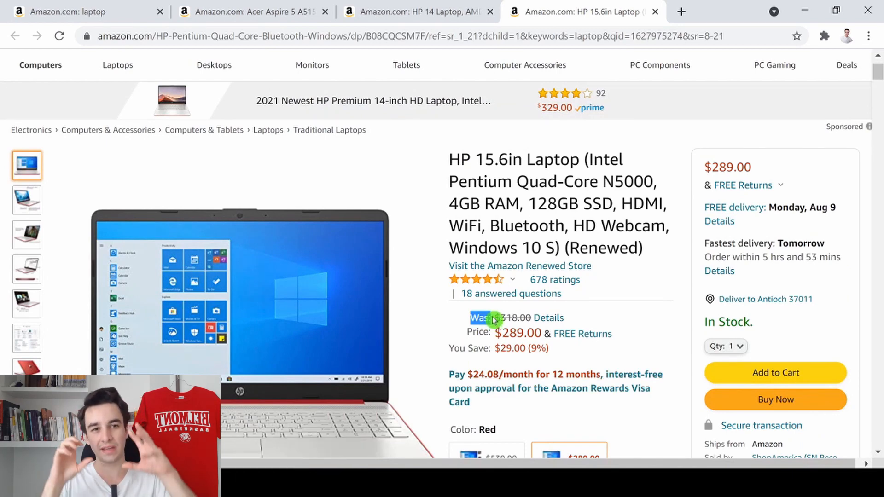
# Inspect the List Price label and copy its td cell markup
pyautogui.rightClick(653, 302)
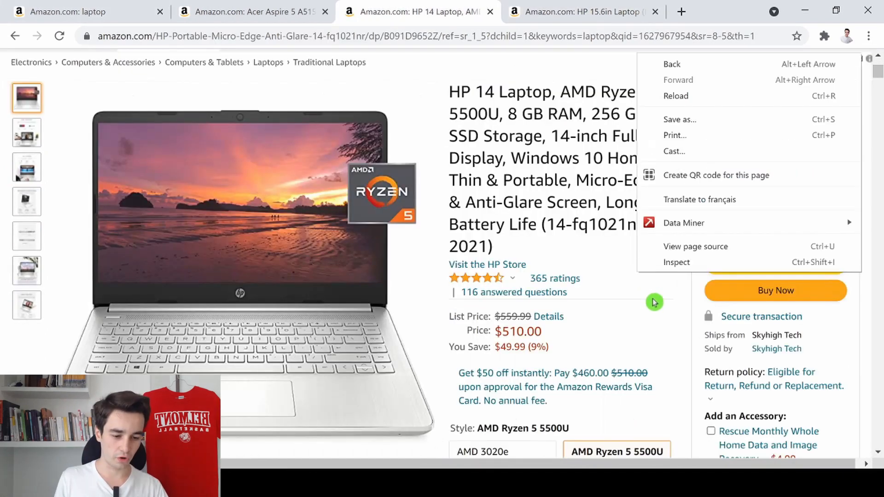
pyautogui.click(676, 262)
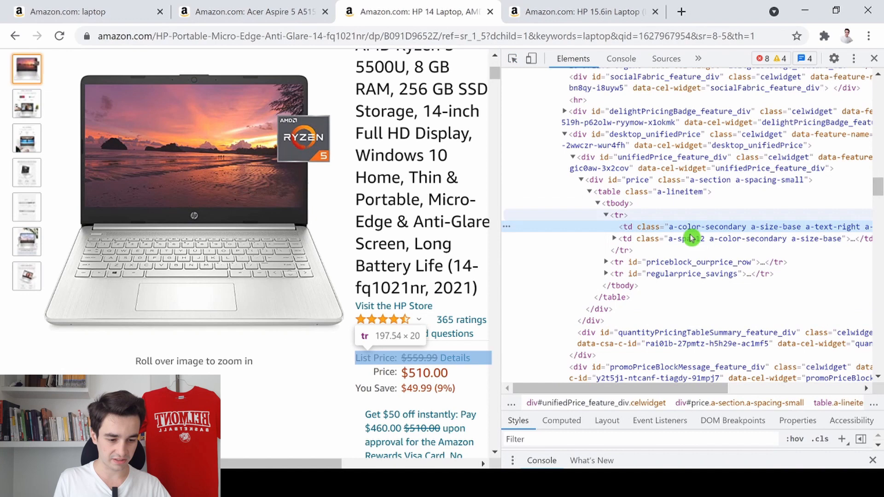
pyautogui.rightClick(690, 226)
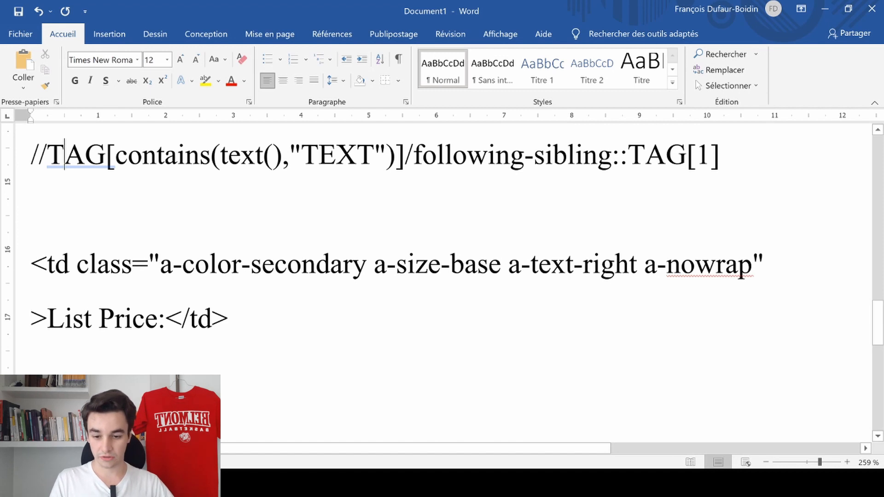
# Enter td as the template's tag and paste the List Price: label text
pyautogui.write('td')
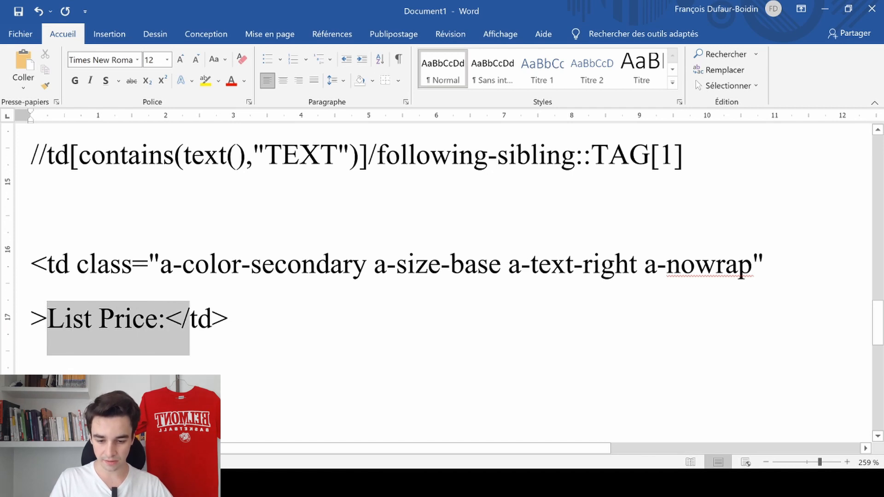
pyautogui.press('ctrl+v')
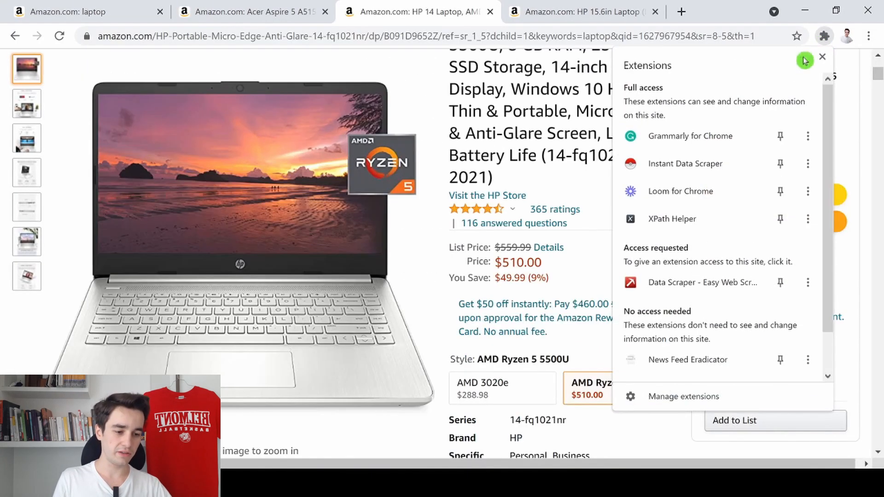
# Test the XPath with Was: on the HP 15.6in page, returning $318.00
pyautogui.click(823, 57)
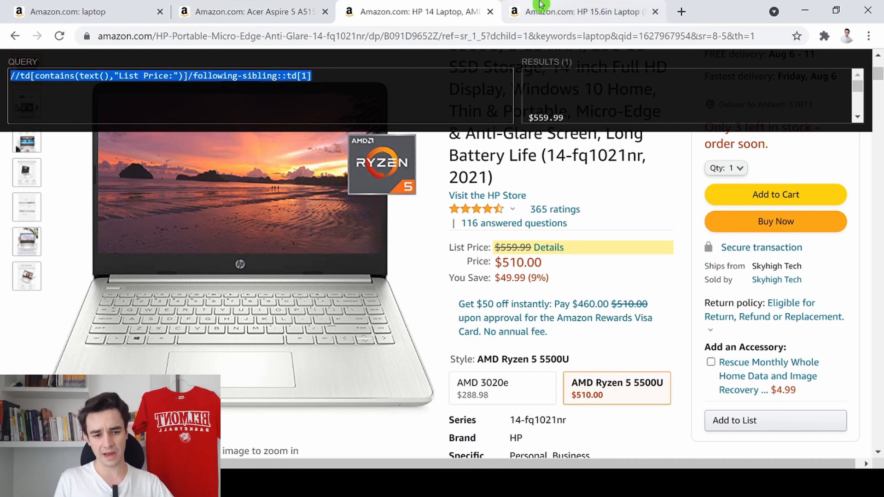
pyautogui.click(583, 11)
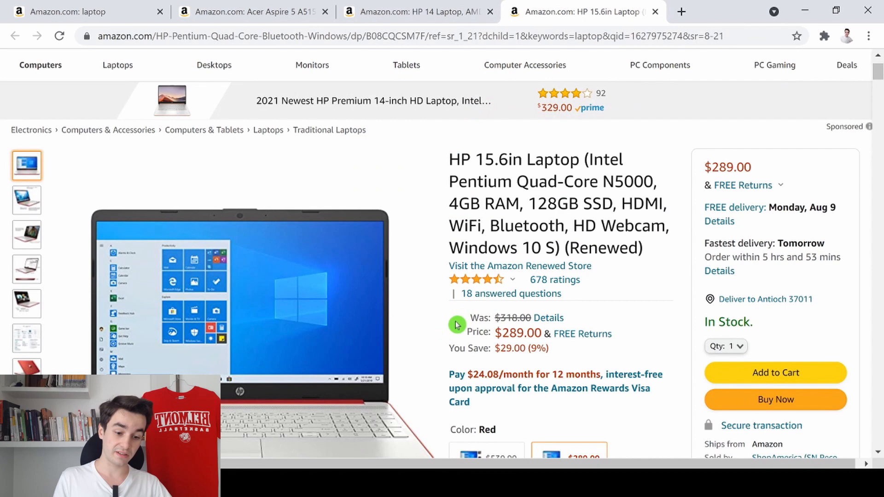
pyautogui.moveTo(552, 317)
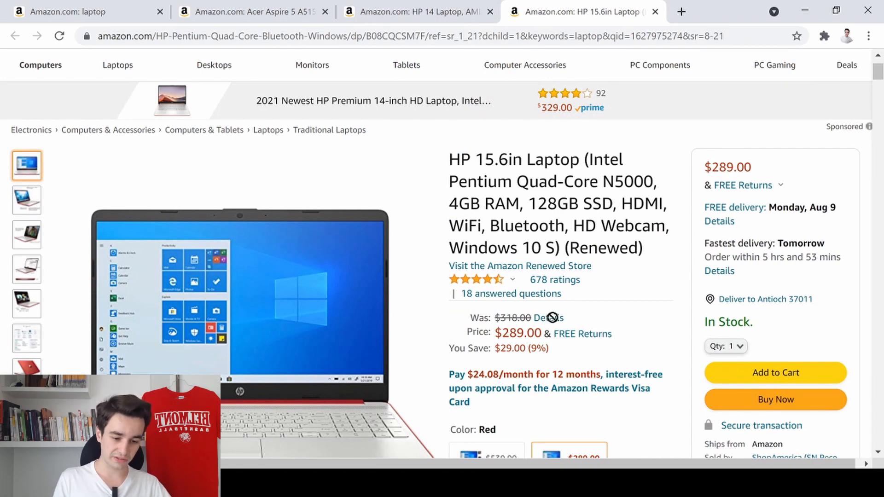
pyautogui.click(824, 35)
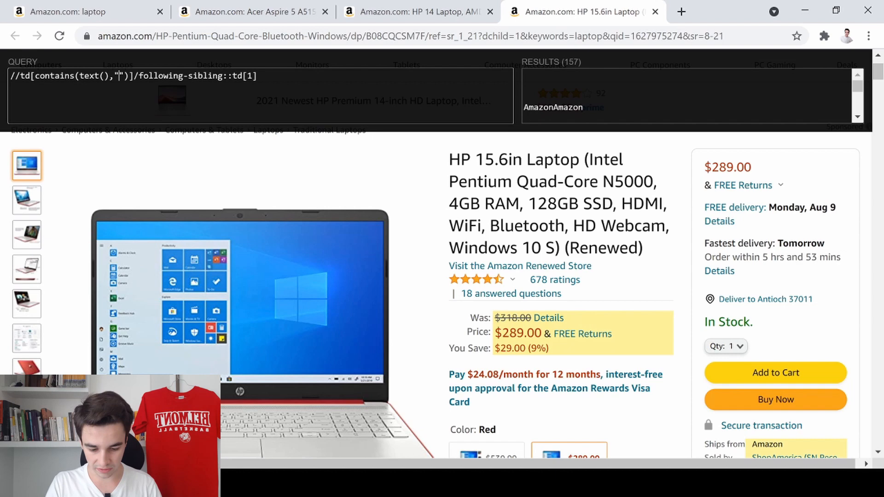
pyautogui.write('Was:')
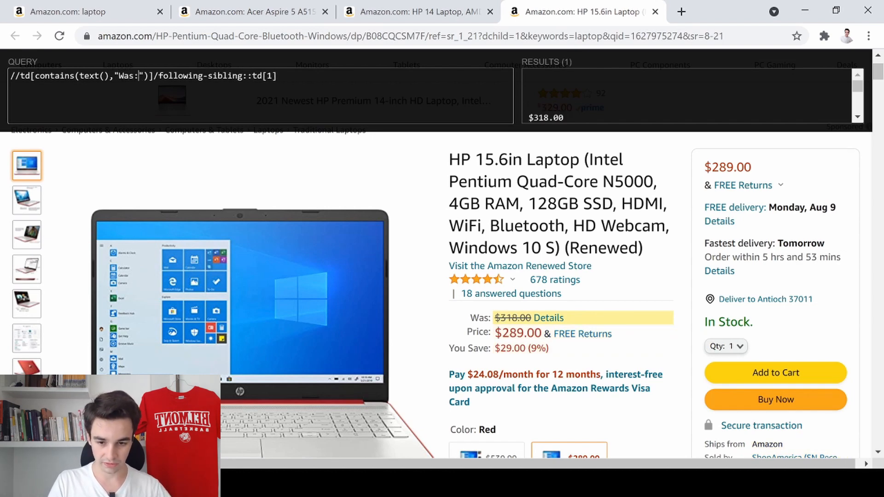
pyautogui.moveTo(595, 155)
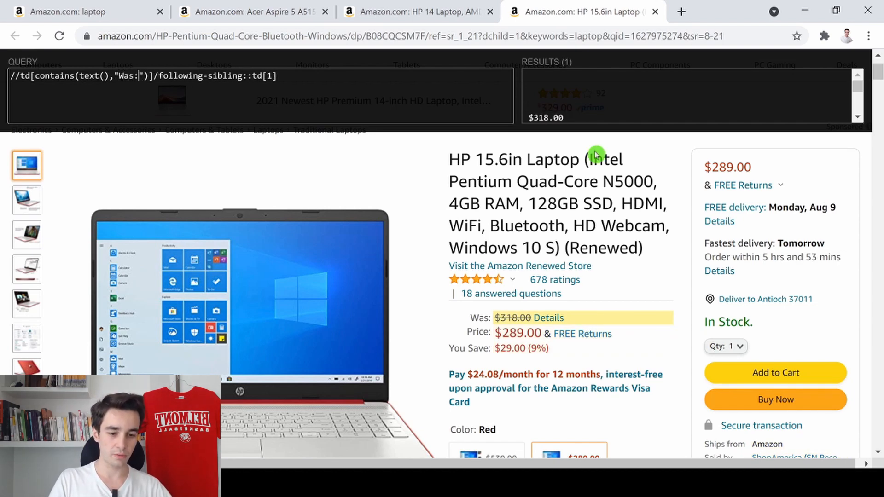
pyautogui.moveTo(200, 61)
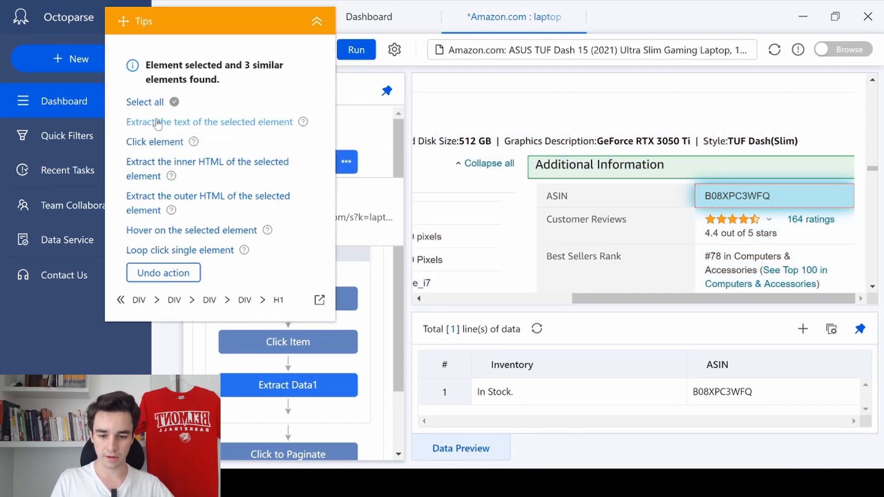
# Add a text field using the List Price XPath with a Was: alternate XPath
pyautogui.click(210, 122)
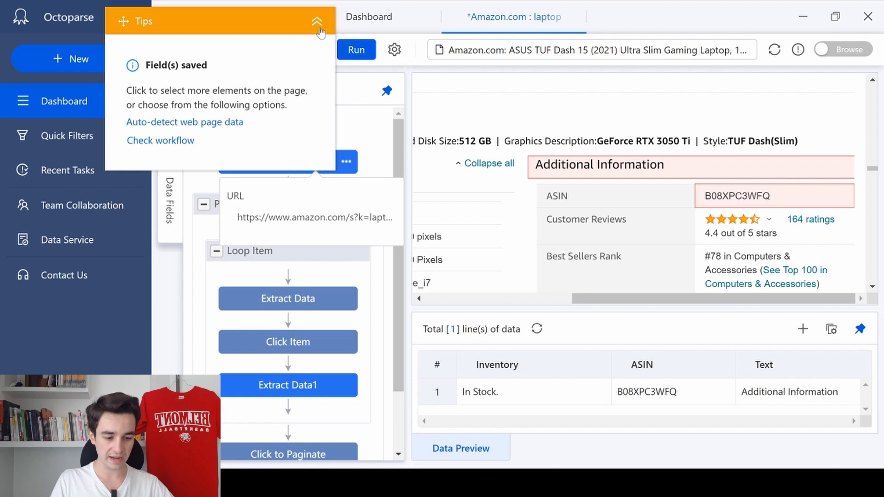
pyautogui.click(317, 21)
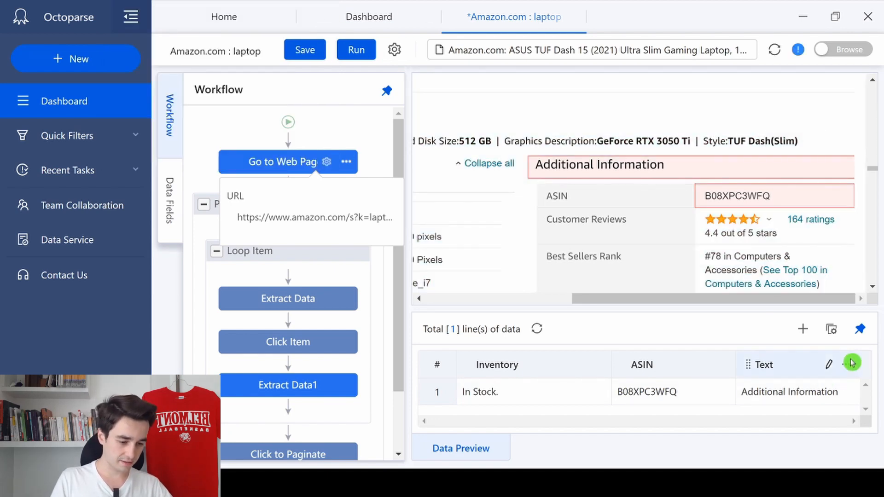
pyautogui.click(843, 365)
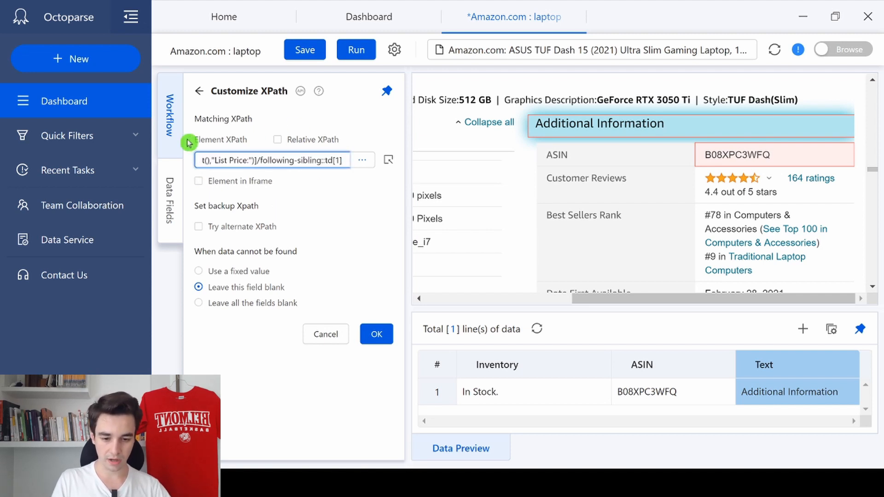
pyautogui.moveTo(234, 232)
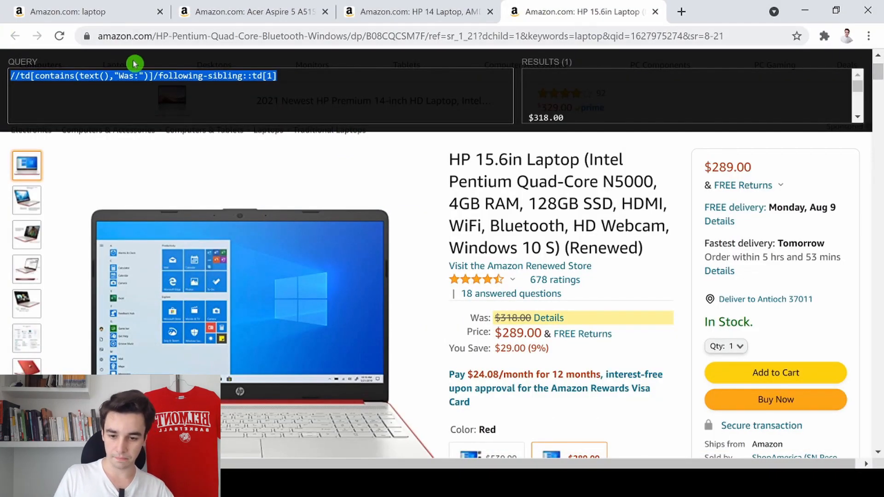
pyautogui.moveTo(182, 130)
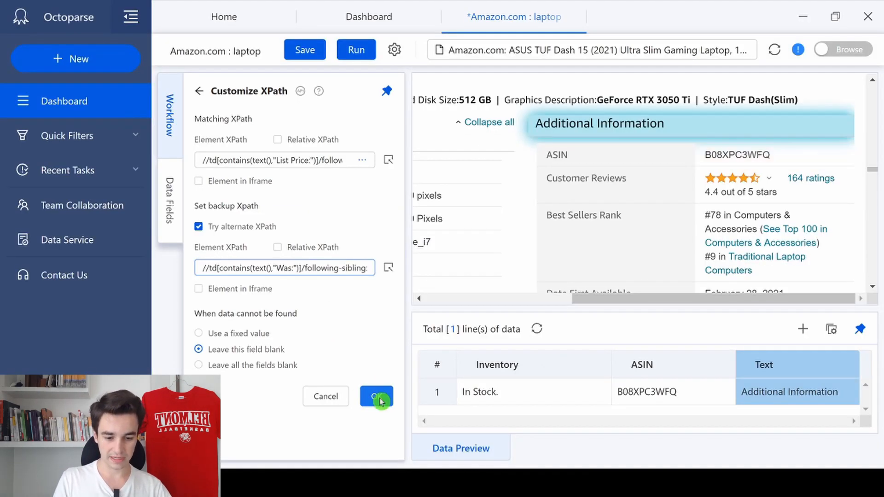
pyautogui.click(376, 396)
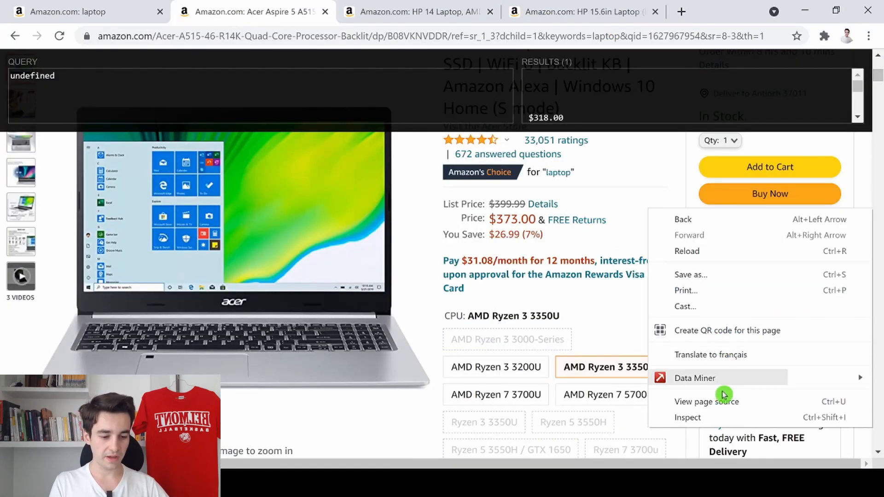
# Inspect the Acer page's 'You Save:' label to expose its td cell markup
pyautogui.click(687, 417)
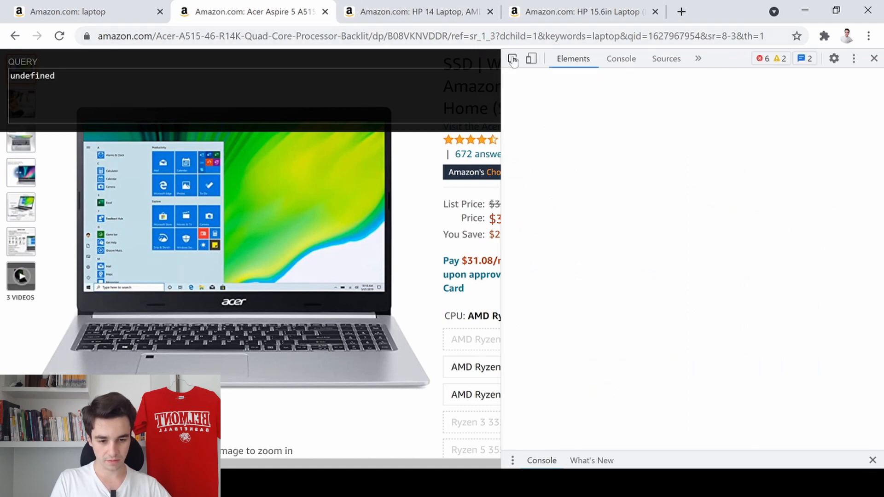
pyautogui.click(512, 59)
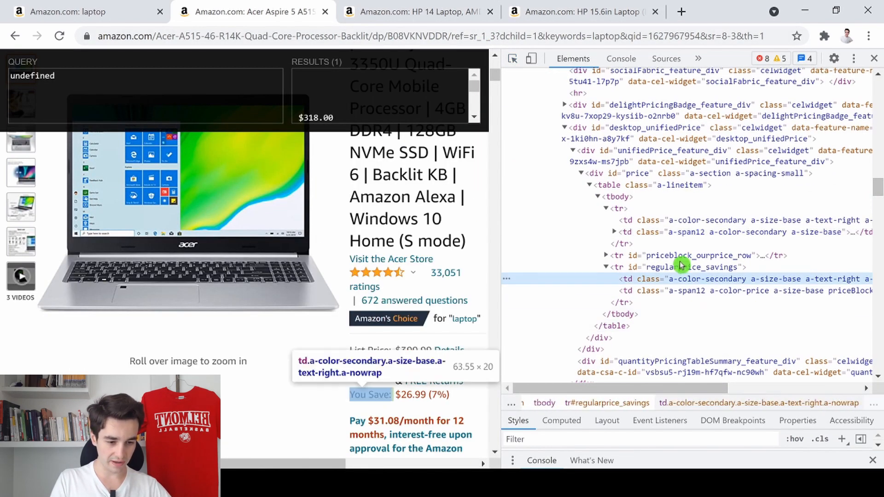
pyautogui.rightClick(680, 279)
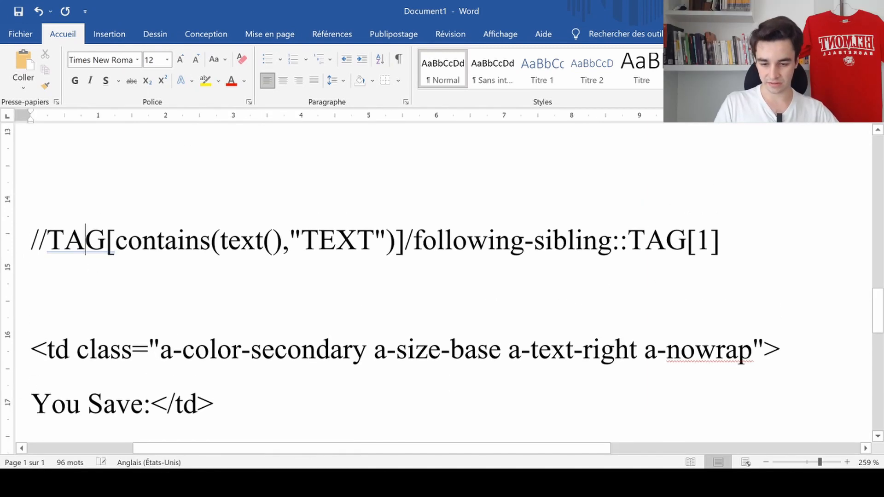
# Change the XPath template tag to td for 'You Save:' and select the full query
pyautogui.doubleClick(620, 240)
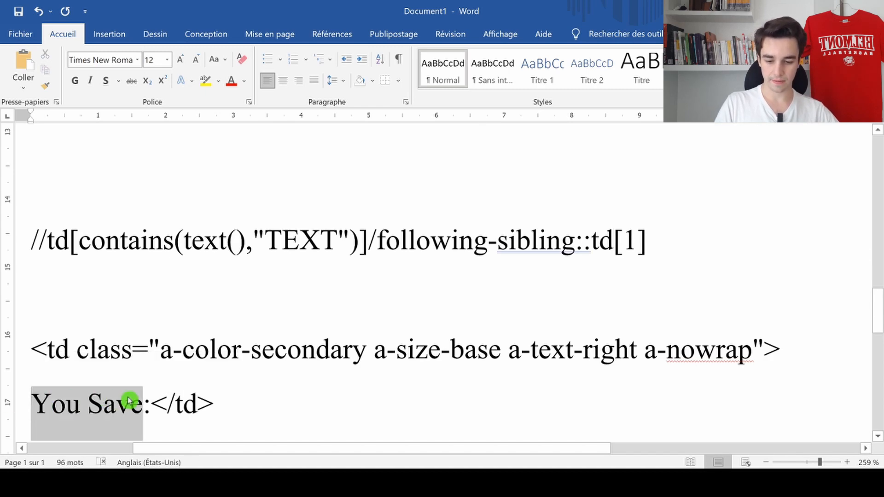
pyautogui.write('You Save:")]/following-sibling::td[1]')
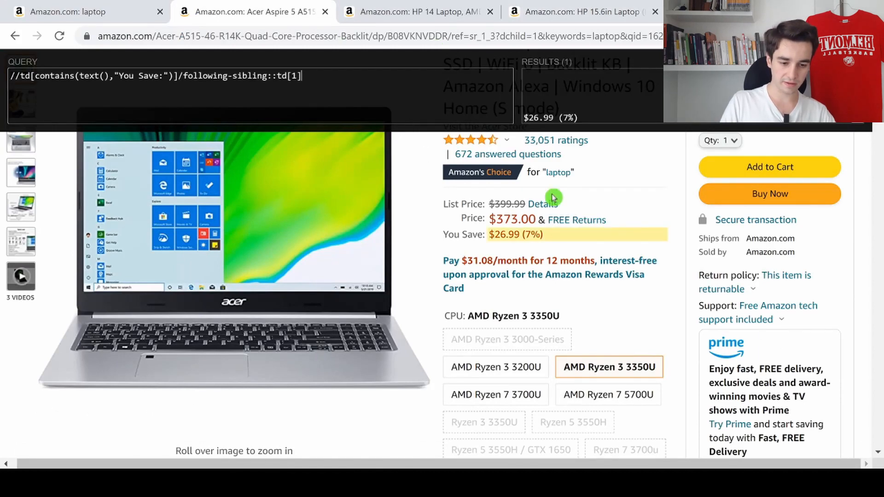
pyautogui.tripleClick(155, 76)
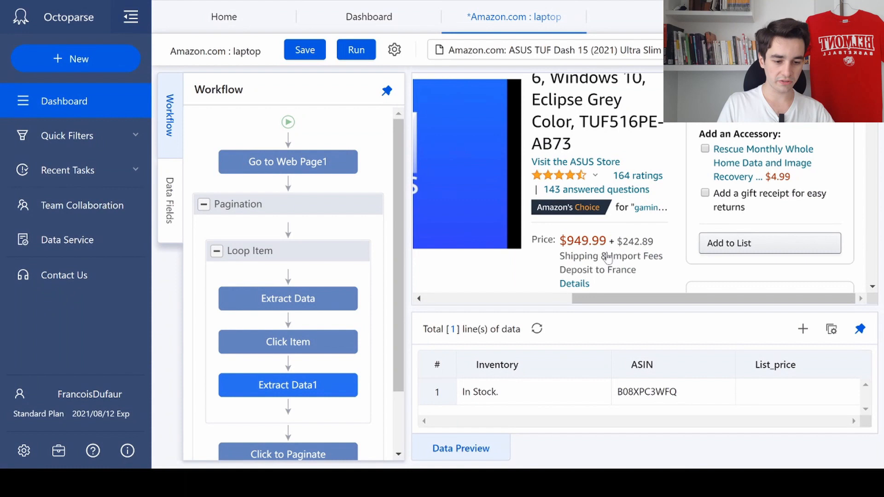
# Add a You_save text field using the custom 'You Save:' XPath, previewing $30.00 (8%)
pyautogui.click(575, 162)
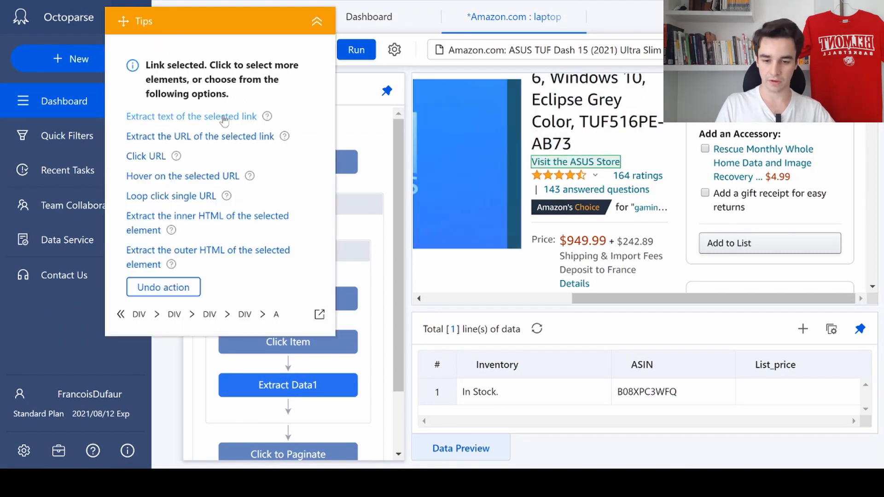
pyautogui.click(191, 116)
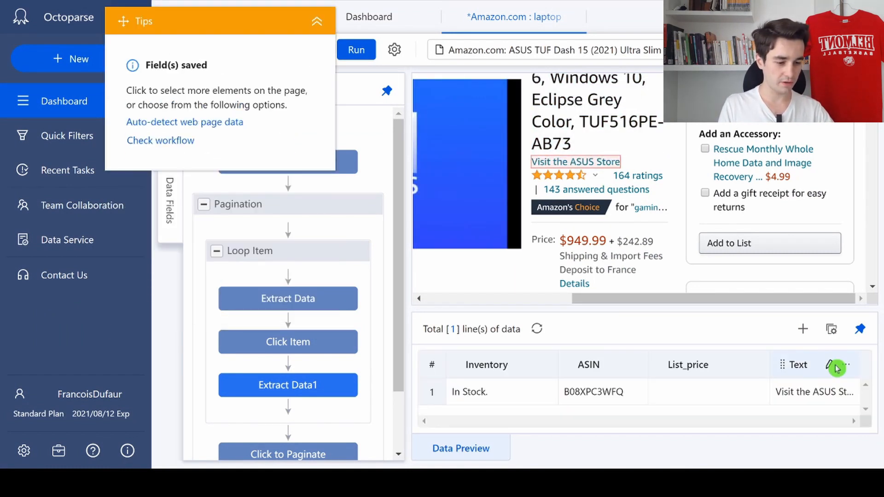
pyautogui.click(839, 366)
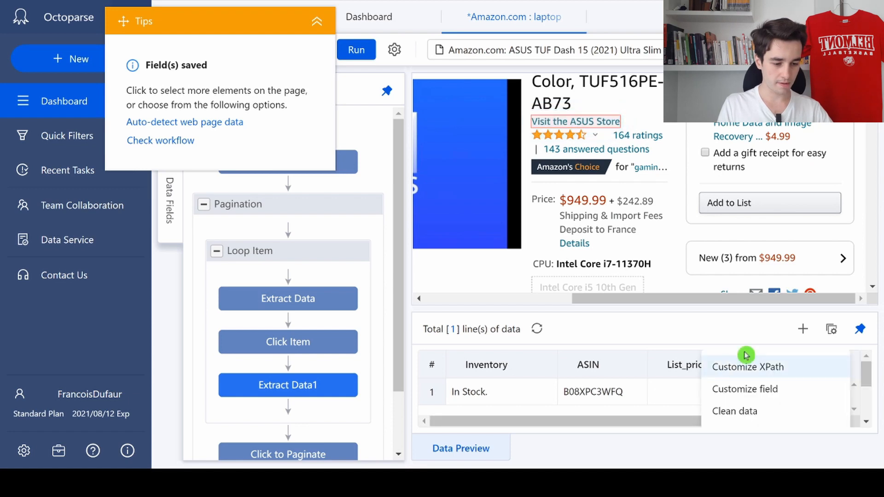
pyautogui.click(747, 366)
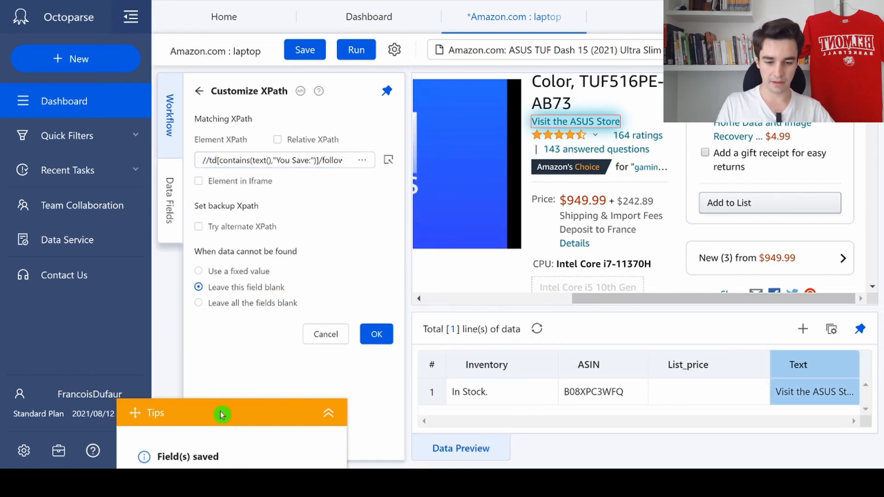
pyautogui.click(376, 334)
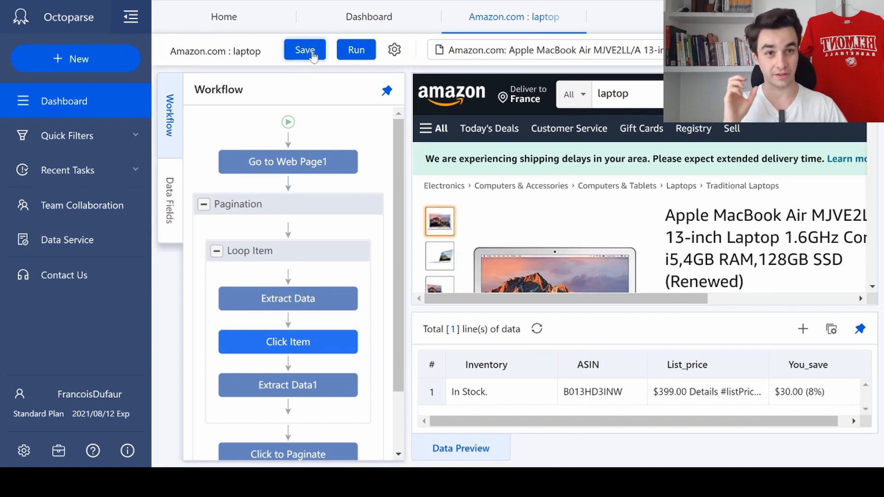
# Save the laptop task and run it on this device, scraping 304 rows
pyautogui.click(355, 49)
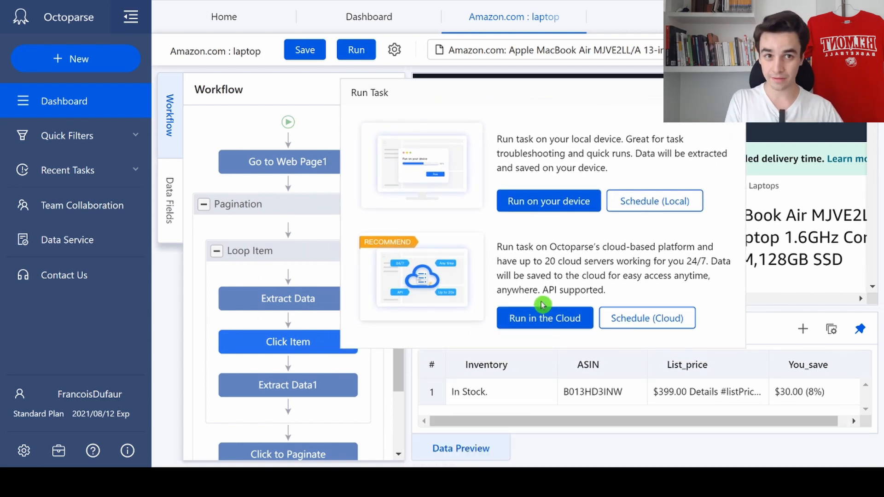
pyautogui.moveTo(547, 200)
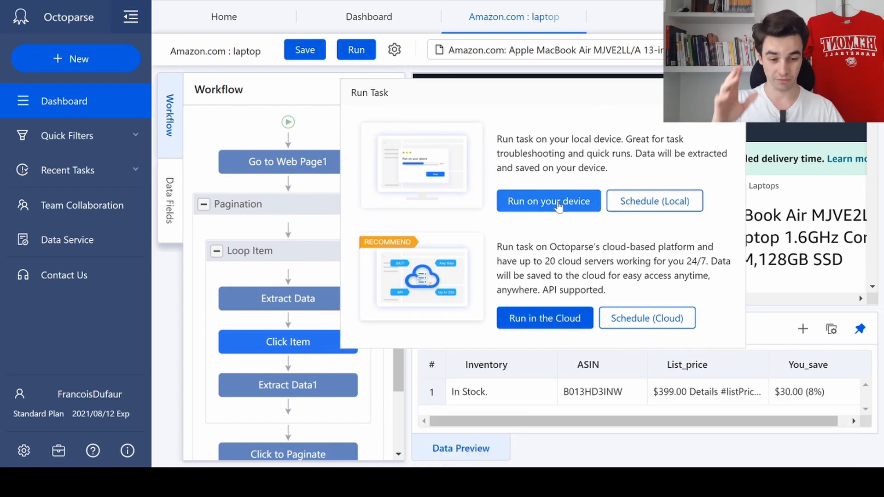
pyautogui.click(548, 200)
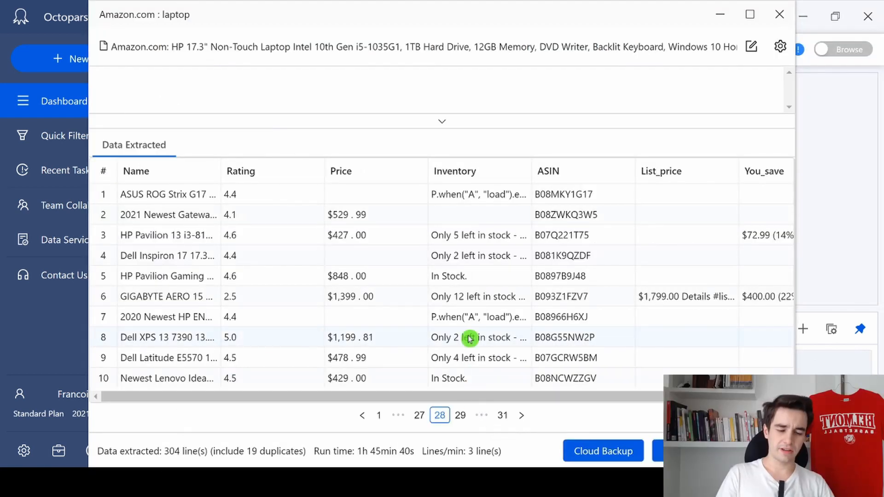
pyautogui.moveTo(477, 296)
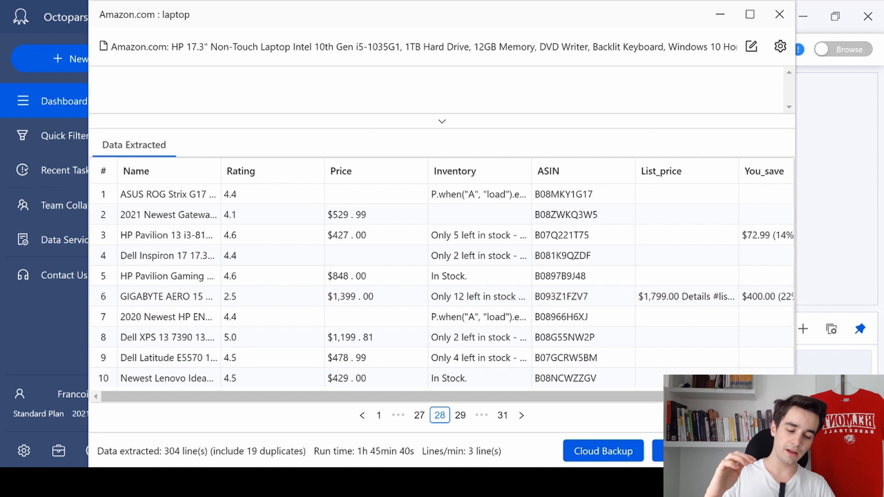
pyautogui.moveTo(552, 420)
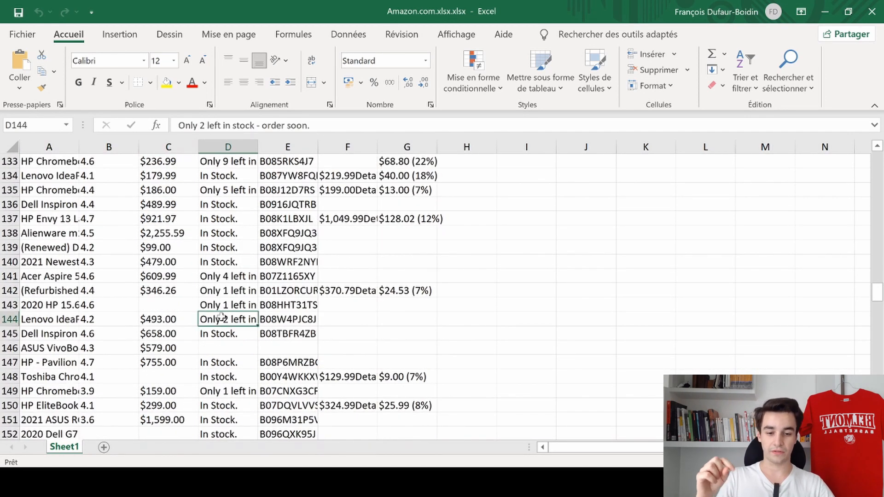
pyautogui.scroll(-3)
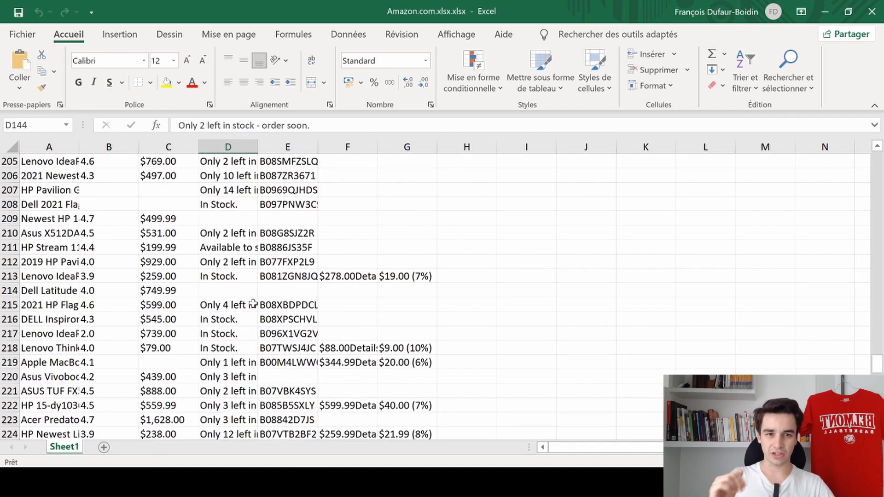
pyautogui.scroll(-3)
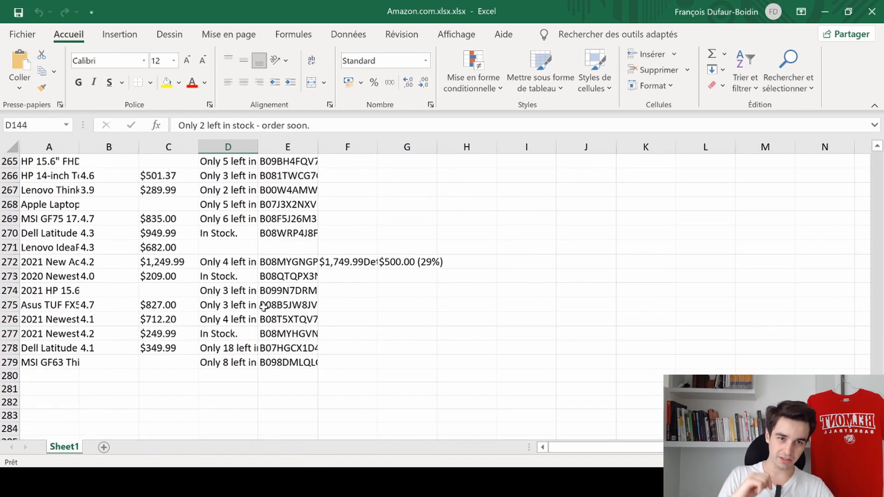
pyautogui.scroll(-3)
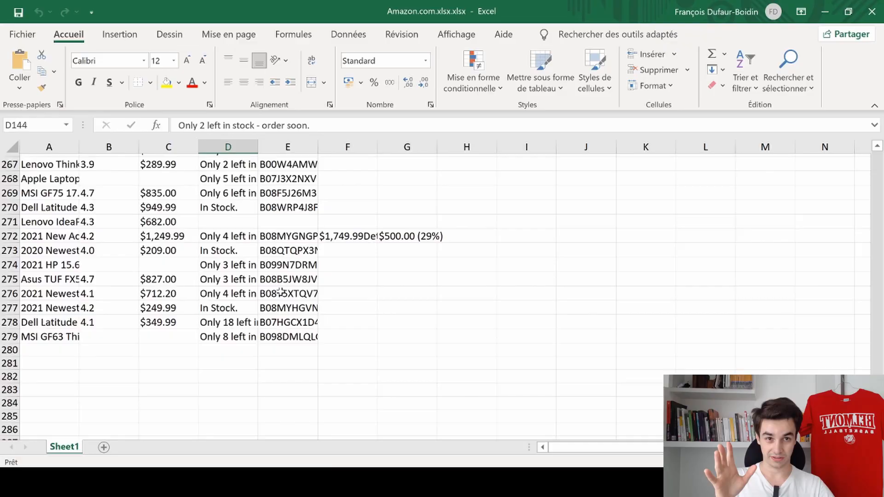